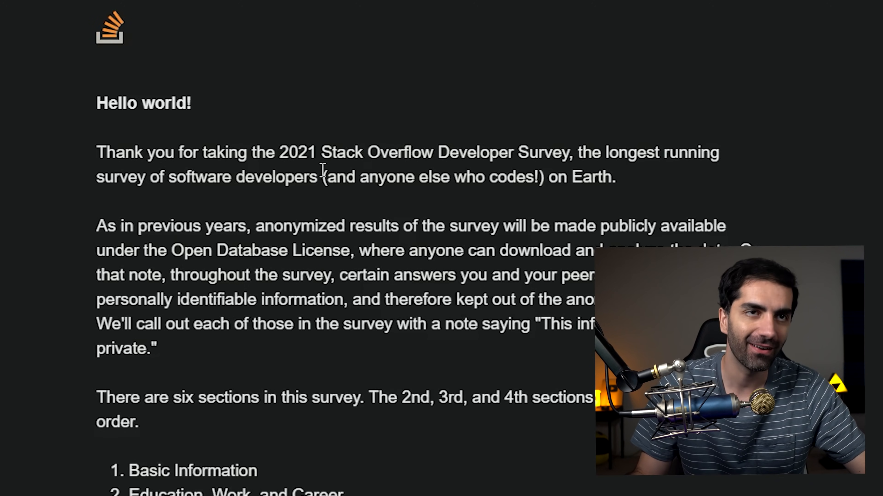
- Read the intro, continue, and mark employment status as Employed full-time
{"action": "double_click", "coordinate": [301, 226]}
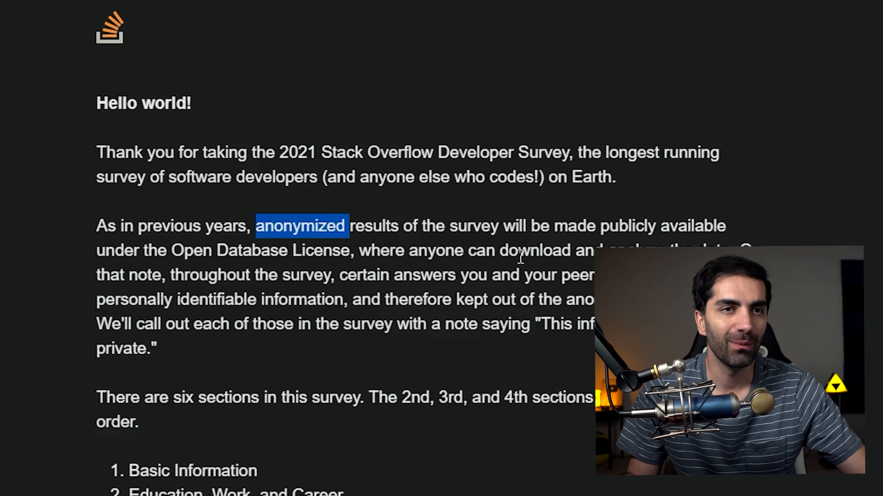
{"action": "scroll", "scroll_direction": "down", "scroll_amount": 3}
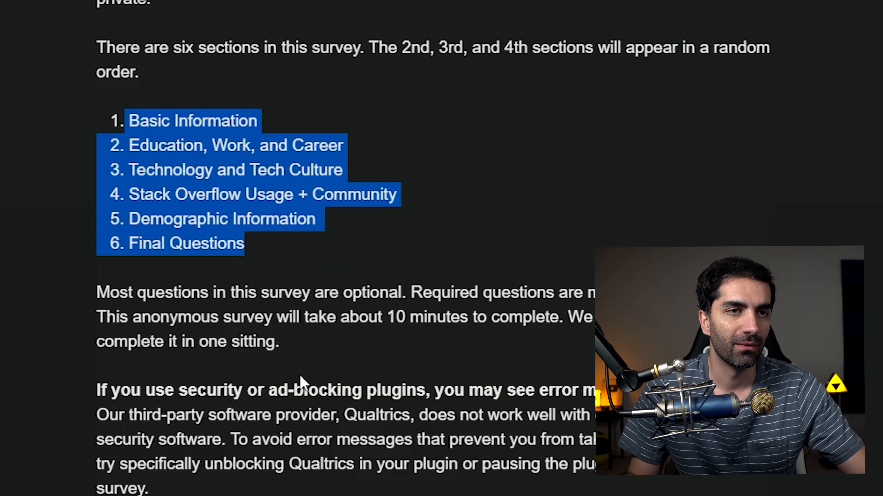
{"action": "scroll", "scroll_direction": "down", "scroll_amount": 3}
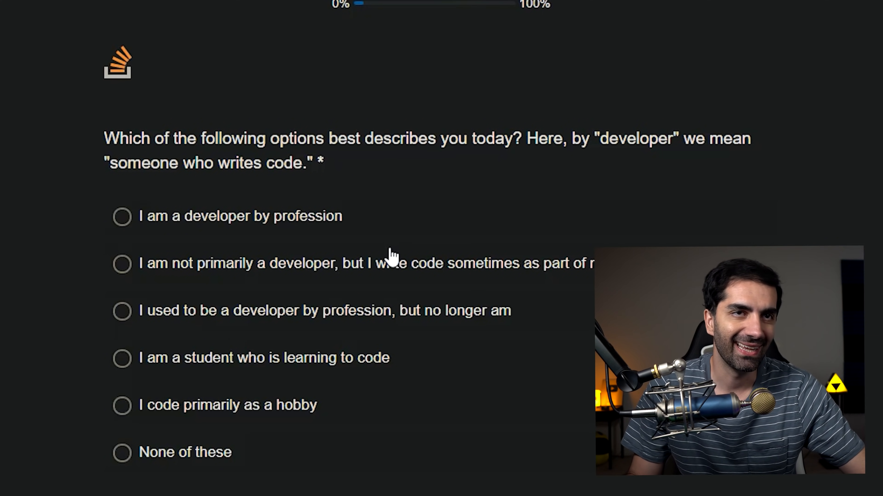
{"action": "mouse_move", "coordinate": [304, 181]}
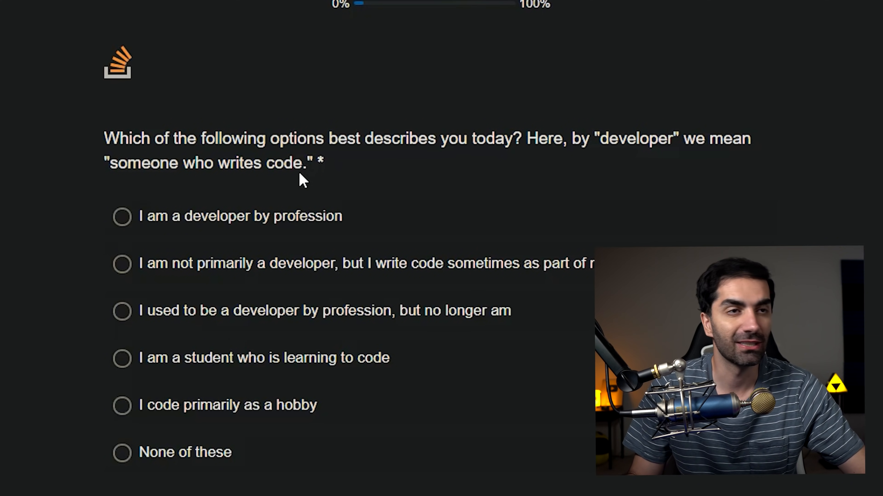
{"action": "left_click", "coordinate": [121, 216]}
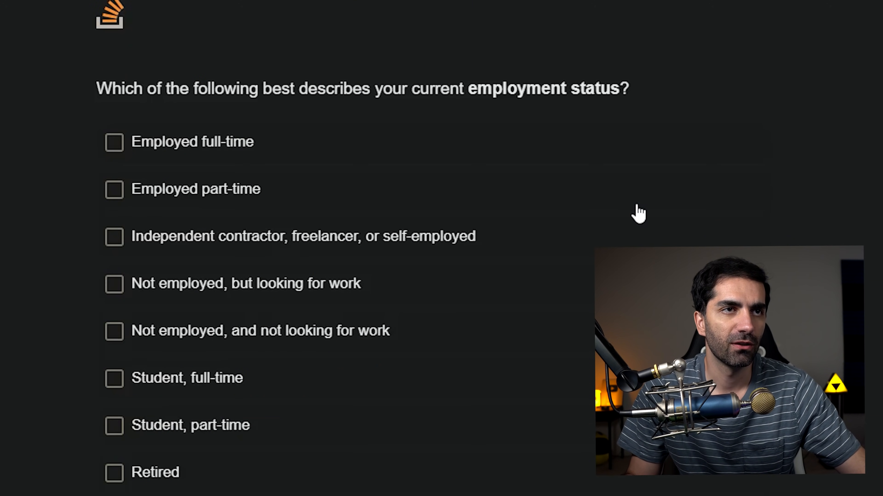
{"action": "scroll", "scroll_direction": "down", "scroll_amount": 3}
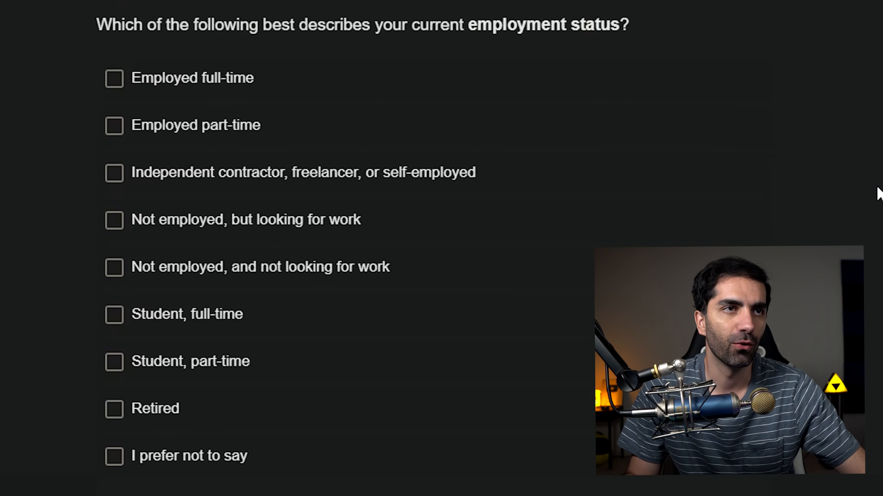
{"action": "left_click", "coordinate": [114, 78]}
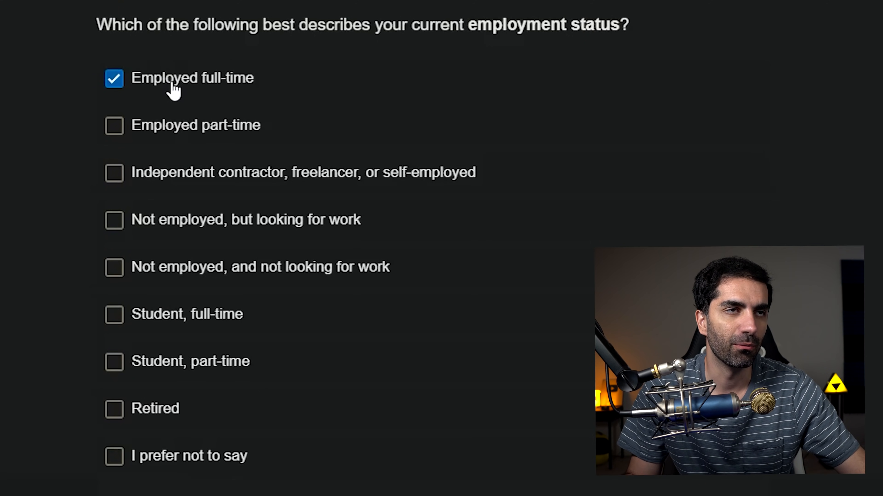
{"action": "mouse_move", "coordinate": [112, 439]}
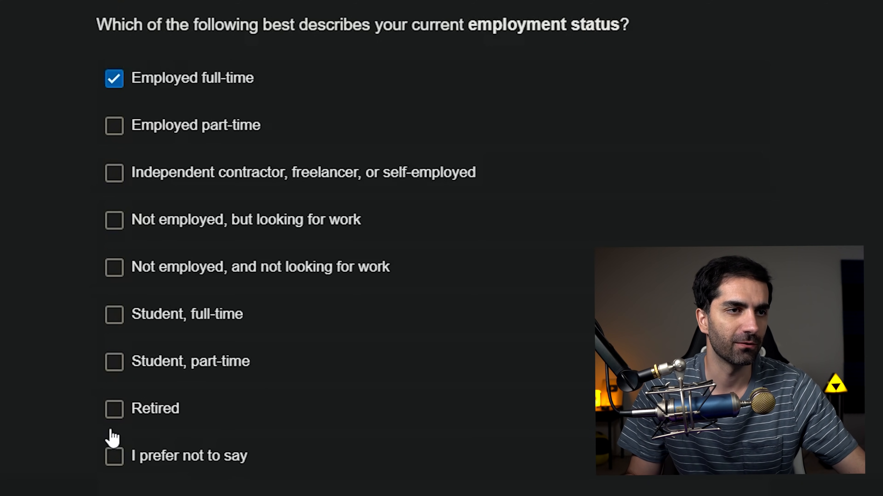
{"action": "mouse_move", "coordinate": [643, 488]}
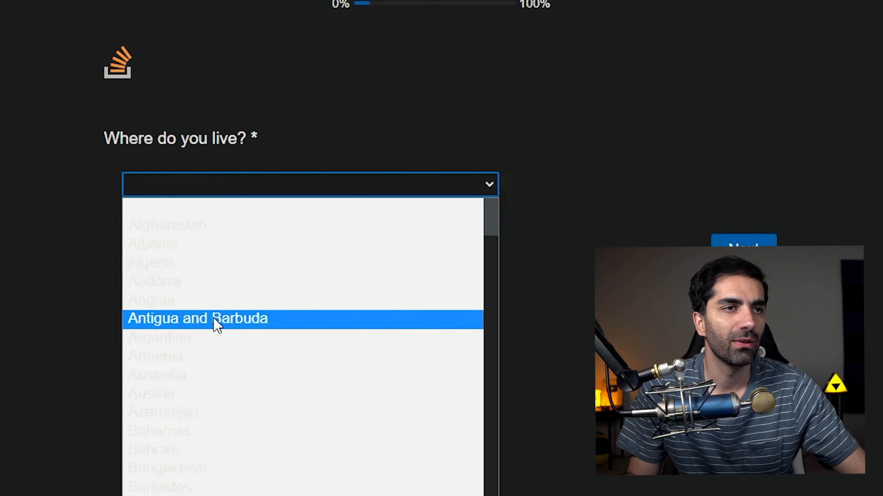
- Set residence to United States of America, California, and continue to Education, work, and career
{"action": "scroll", "scroll_direction": "down", "scroll_amount": 3}
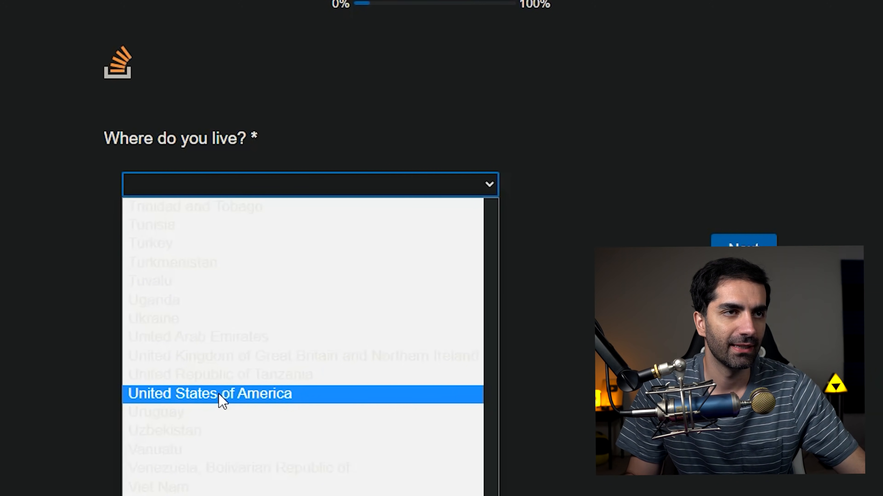
{"action": "left_click", "coordinate": [210, 393]}
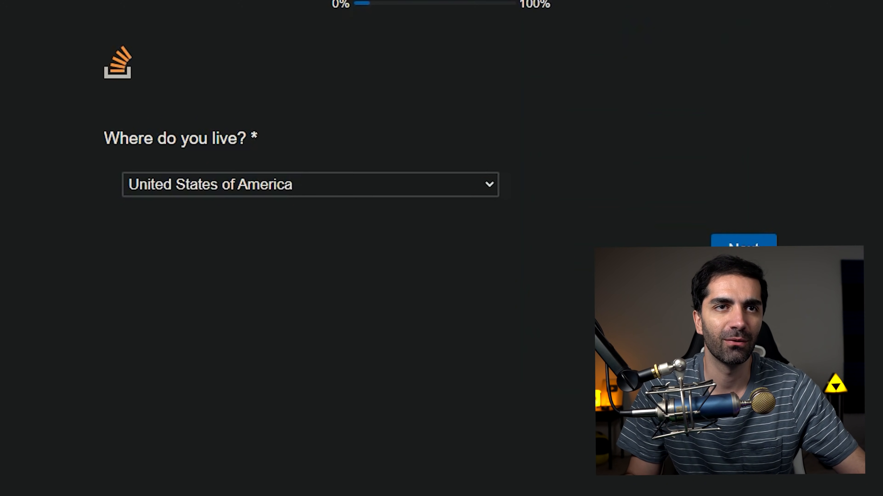
{"action": "mouse_move", "coordinate": [442, 142]}
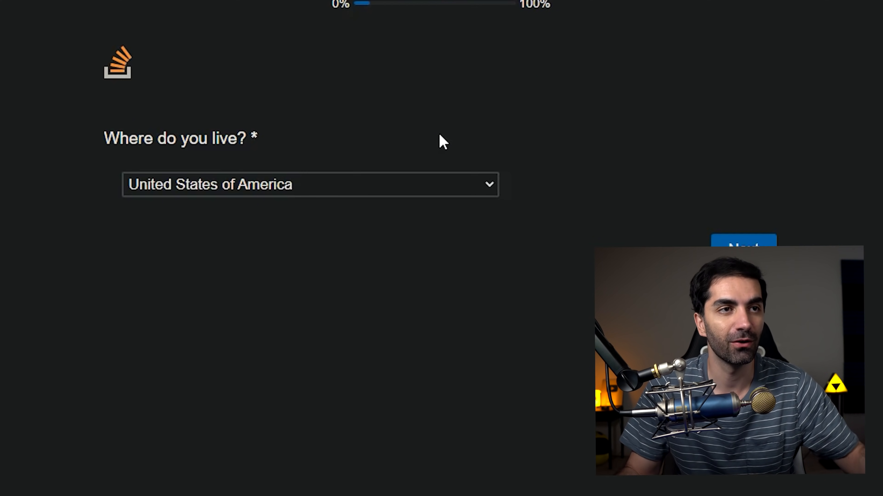
{"action": "left_click", "coordinate": [309, 185]}
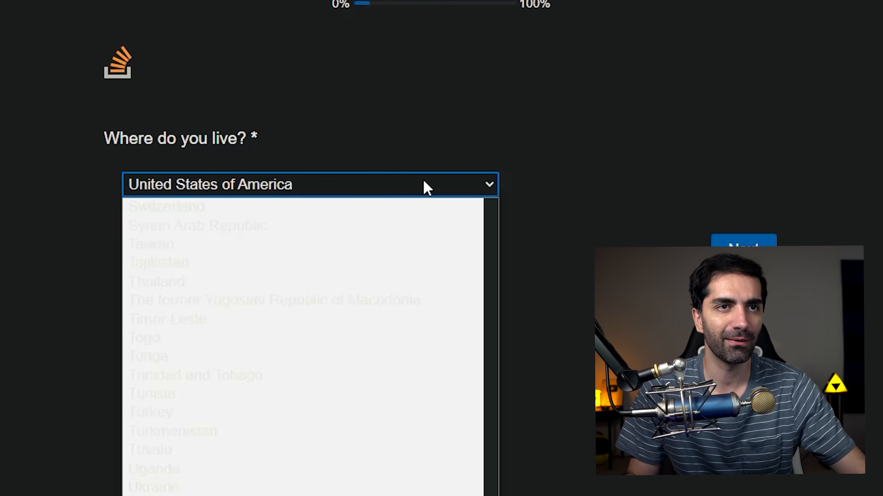
{"action": "left_click", "coordinate": [309, 185]}
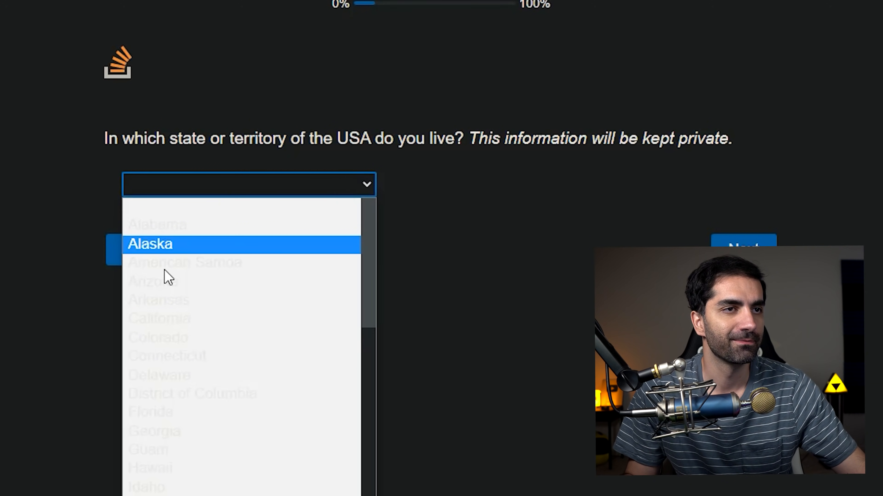
{"action": "mouse_move", "coordinate": [225, 258]}
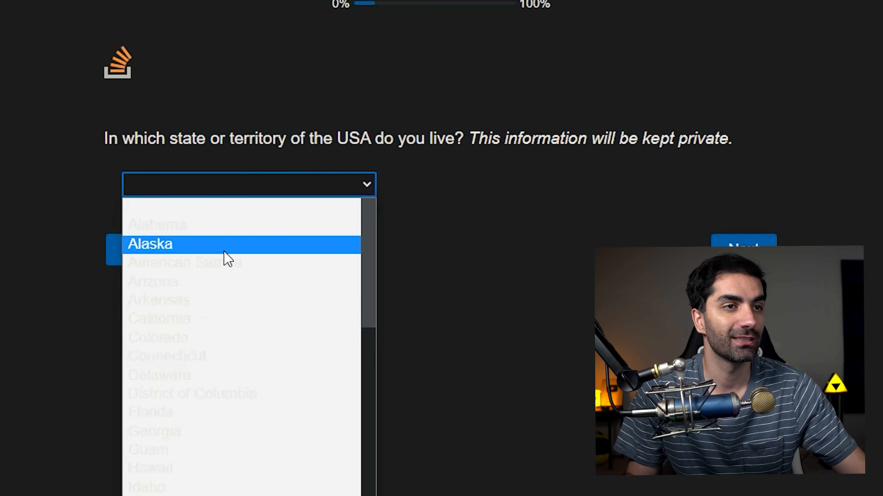
{"action": "left_click", "coordinate": [159, 318]}
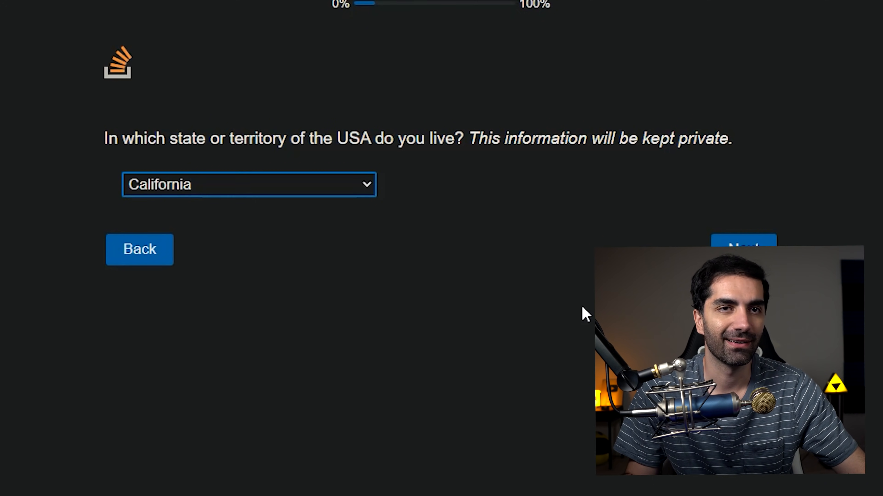
{"action": "left_click", "coordinate": [743, 248]}
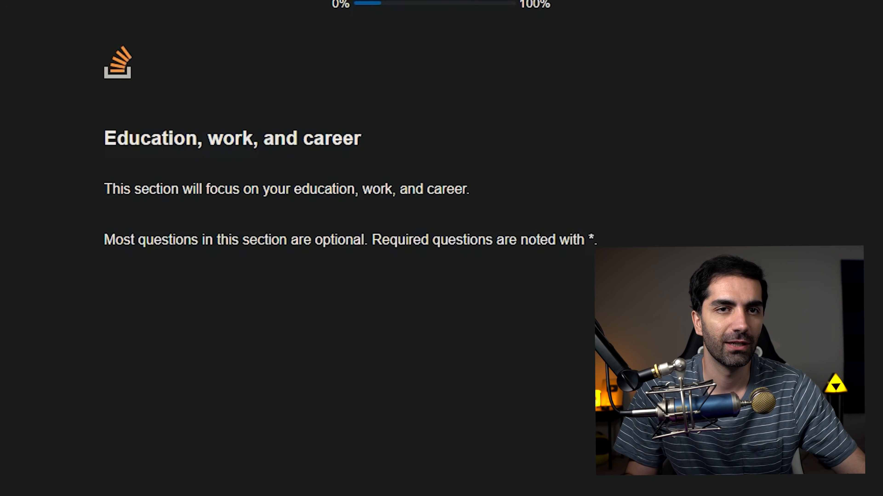
- Answer how you learned to code with Books / Physical media selected
{"action": "scroll", "scroll_direction": "down", "scroll_amount": 3}
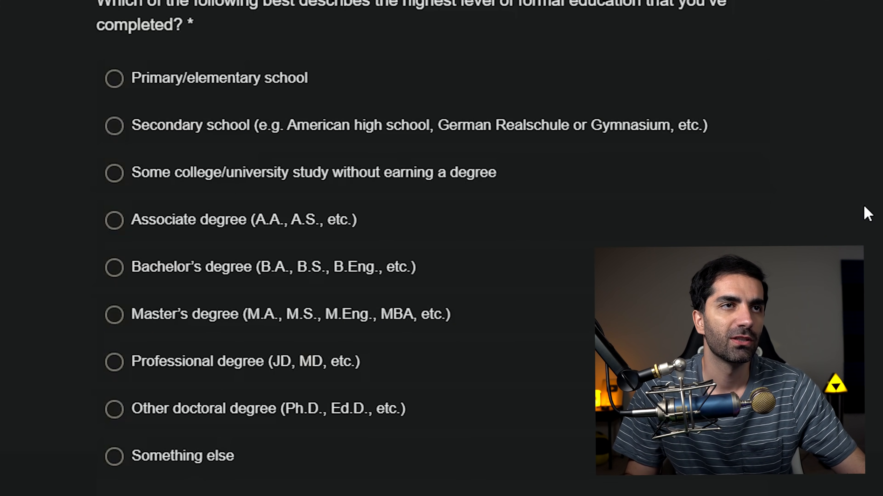
{"action": "mouse_move", "coordinate": [737, 178]}
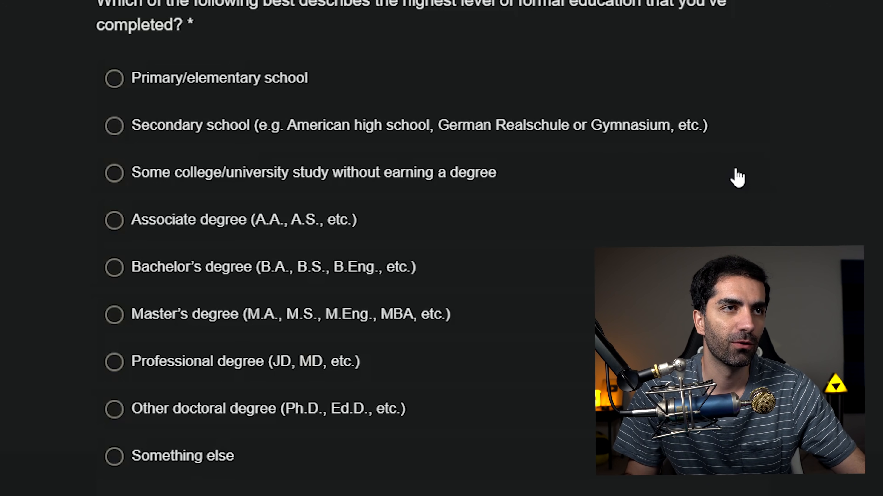
{"action": "mouse_move", "coordinate": [149, 320]}
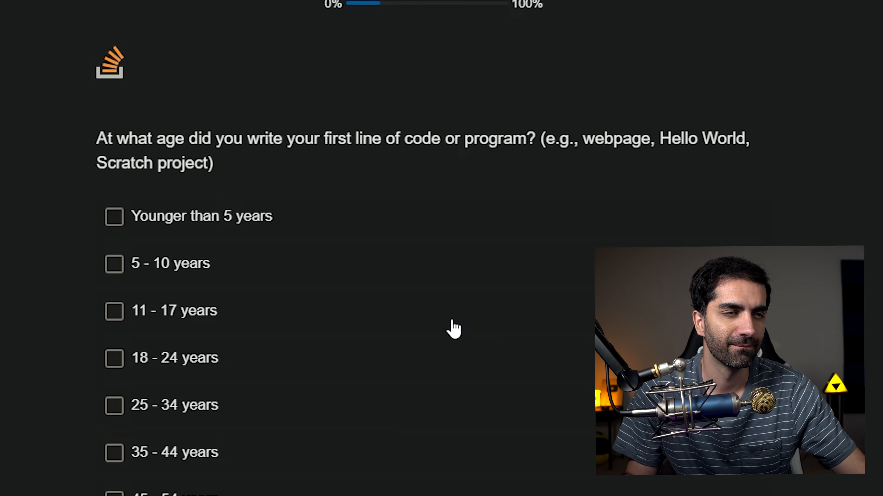
{"action": "scroll", "scroll_direction": "down", "scroll_amount": 3}
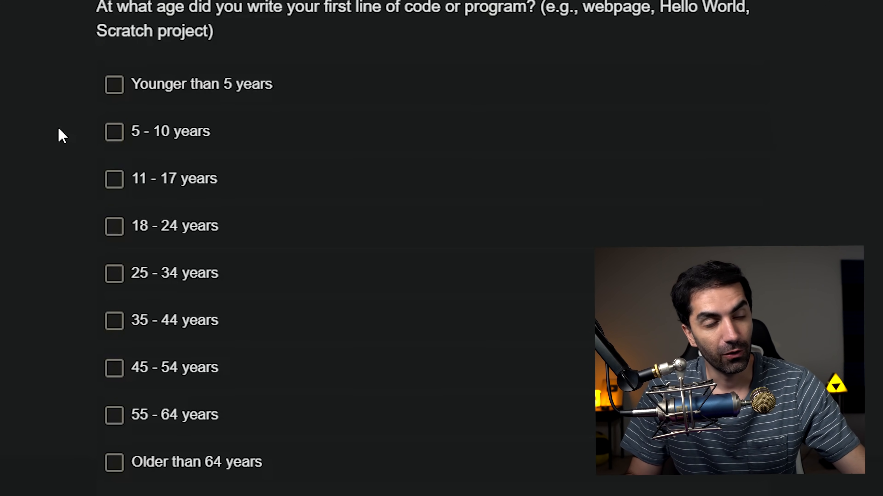
{"action": "mouse_move", "coordinate": [78, 284]}
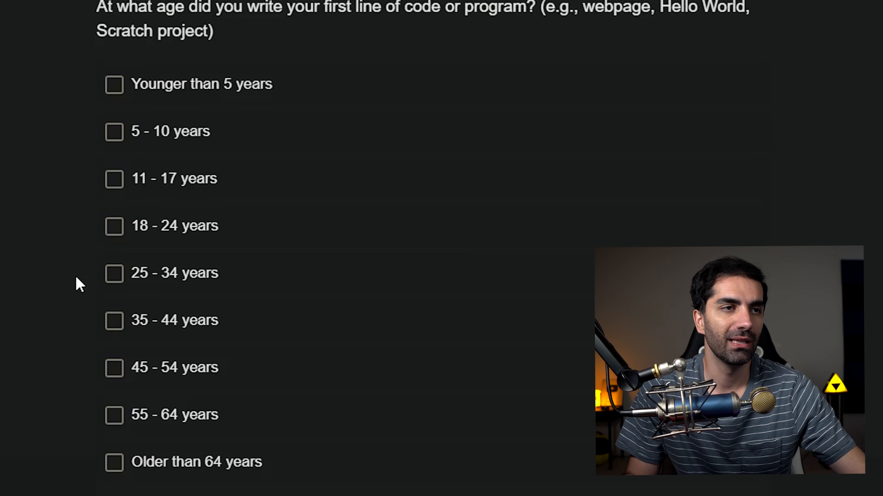
{"action": "left_click", "coordinate": [113, 273]}
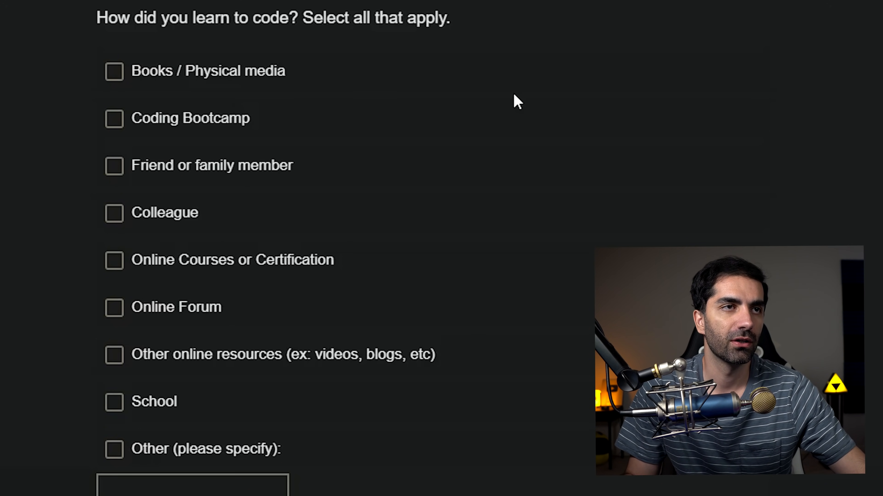
{"action": "mouse_move", "coordinate": [151, 76]}
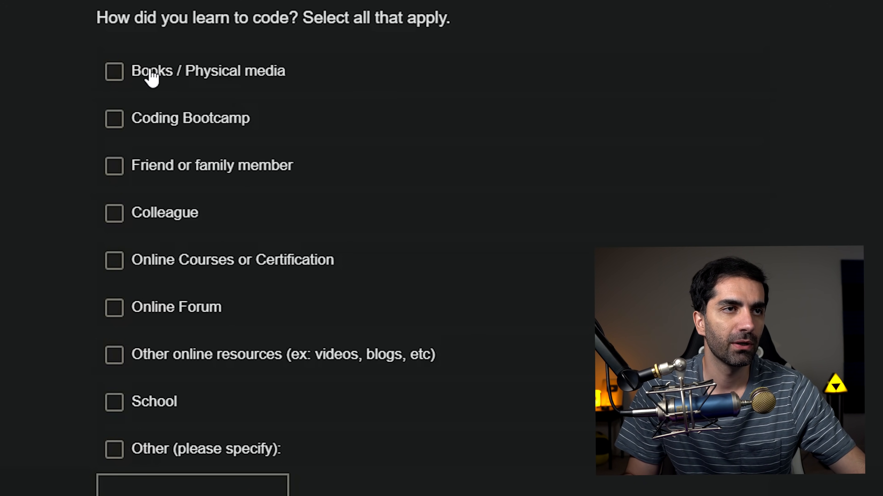
{"action": "left_click", "coordinate": [113, 71]}
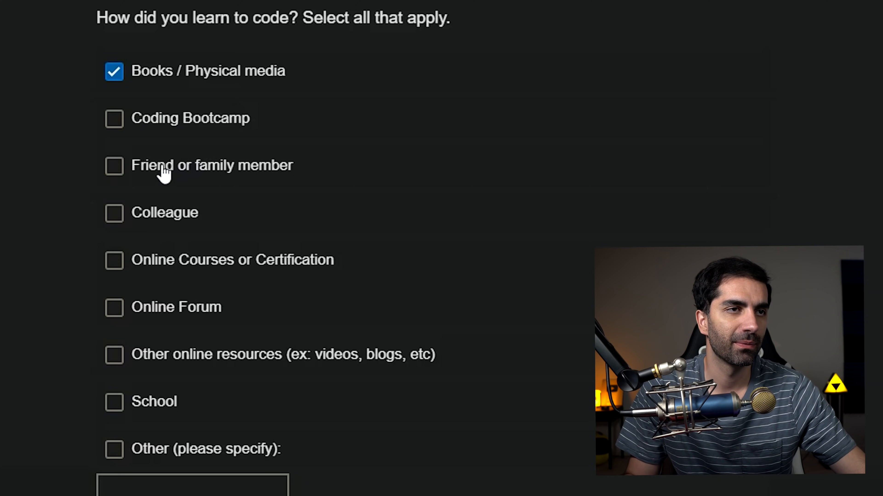
{"action": "mouse_move", "coordinate": [152, 265]}
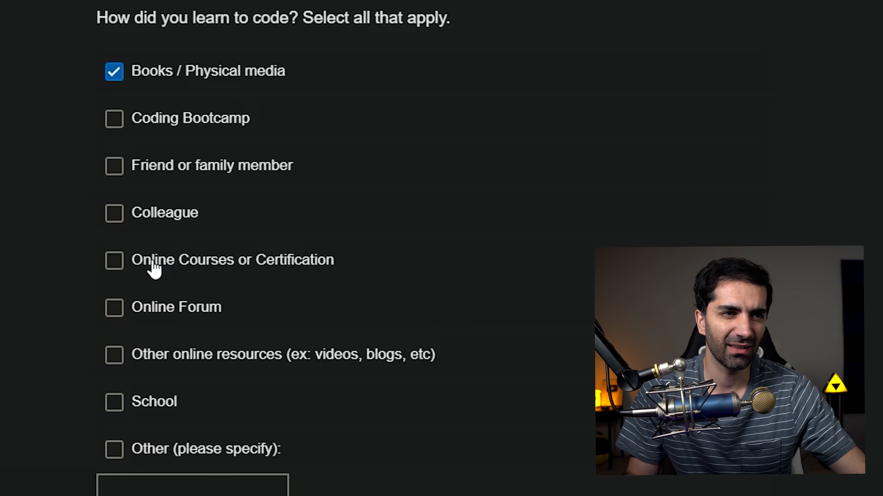
{"action": "mouse_move", "coordinate": [245, 361]}
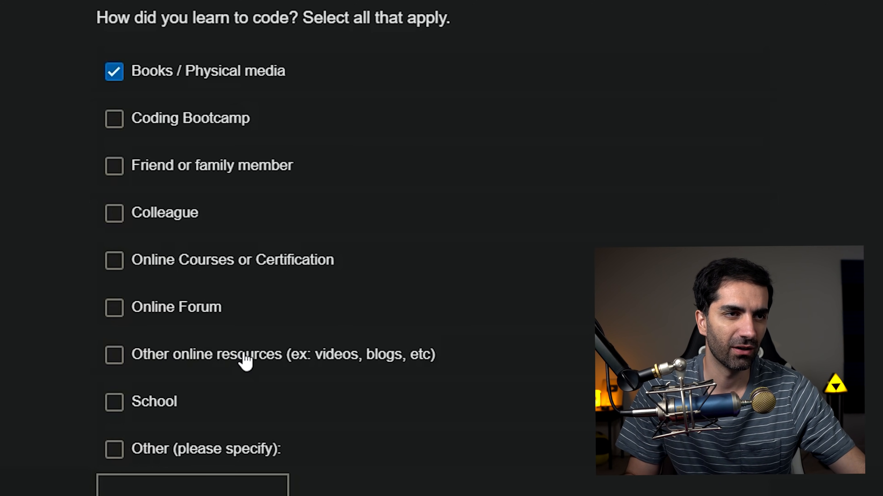
{"action": "left_click", "coordinate": [113, 402]}
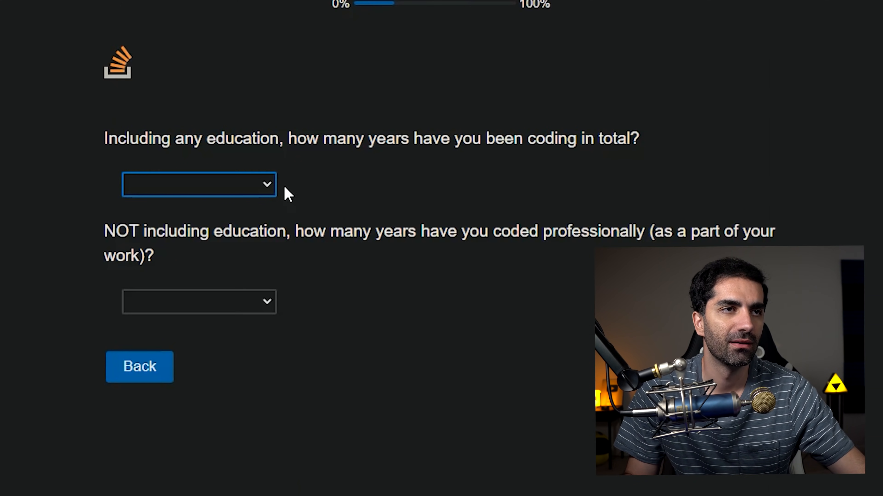
{"action": "mouse_move", "coordinate": [387, 194]}
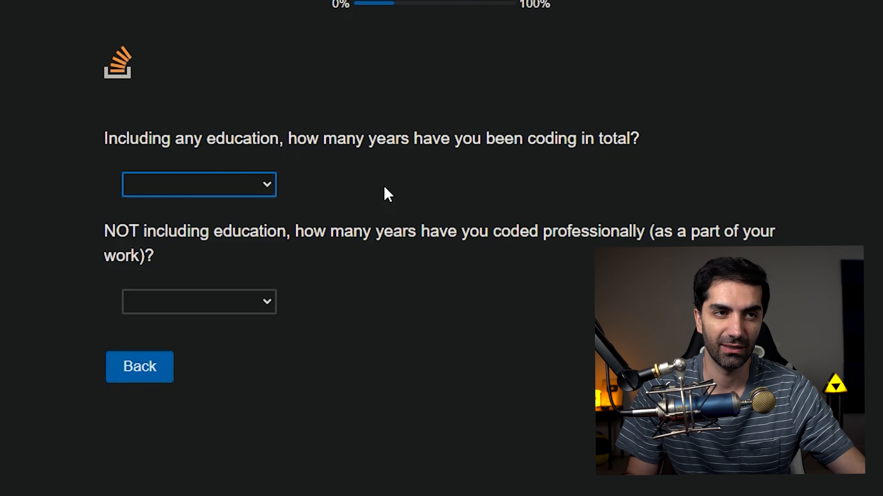
{"action": "mouse_move", "coordinate": [297, 205]}
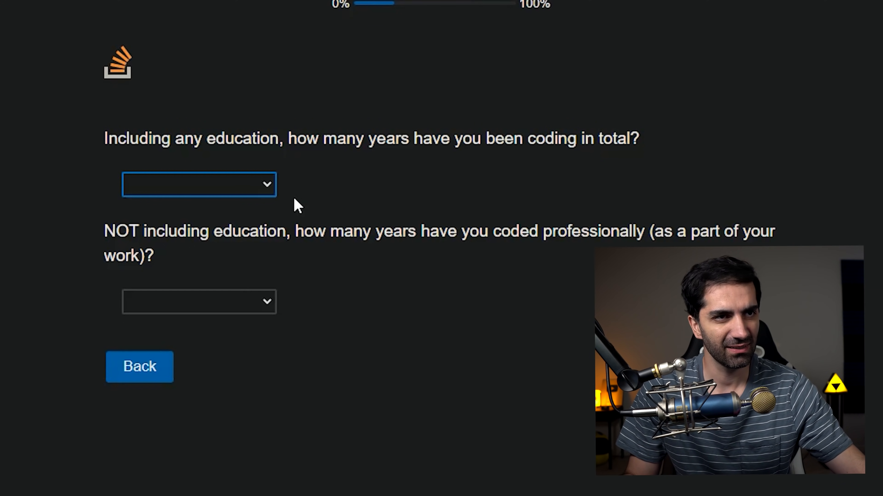
- Set total years of coding to 8 and view the professional coding years choices
{"action": "left_click", "coordinate": [199, 184]}
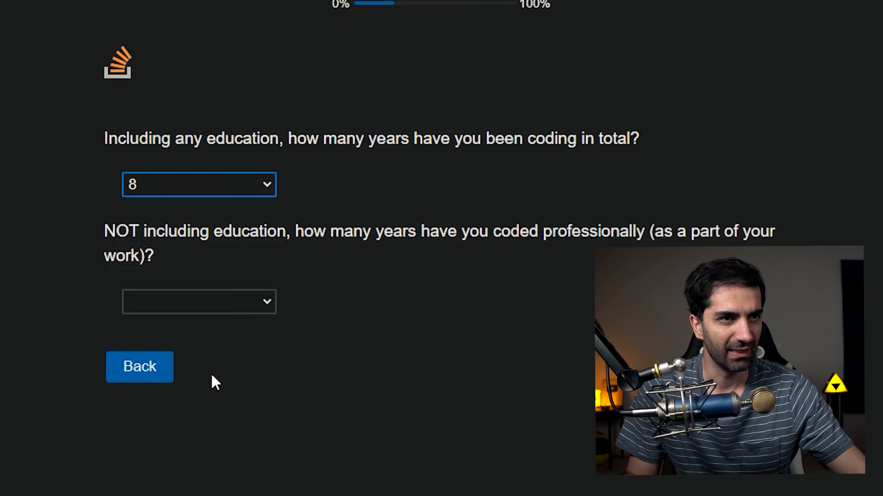
{"action": "mouse_move", "coordinate": [590, 241]}
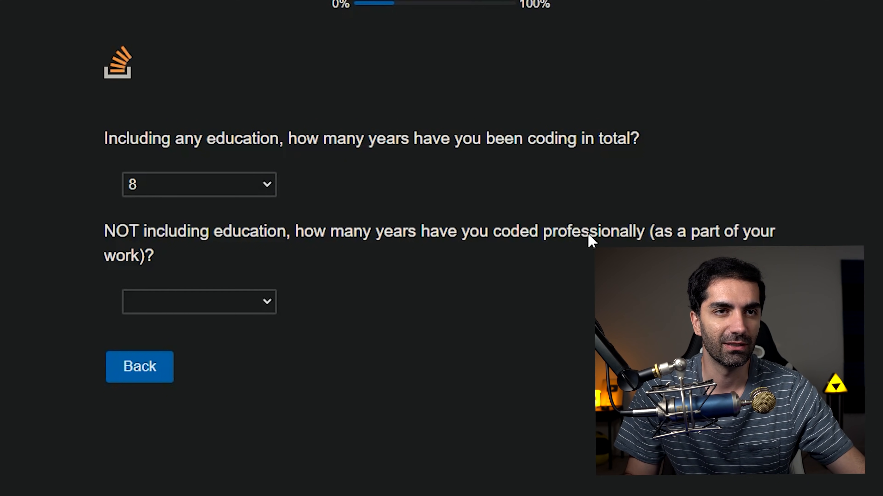
{"action": "mouse_move", "coordinate": [242, 316]}
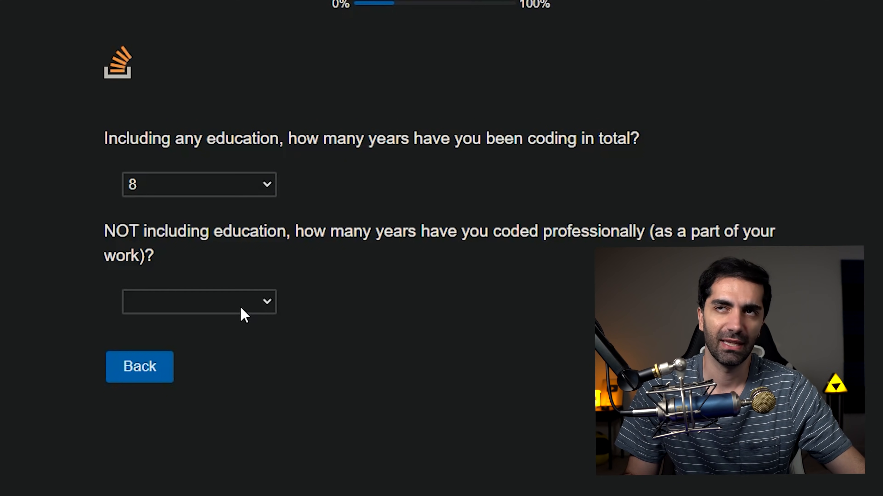
{"action": "left_click", "coordinate": [198, 301]}
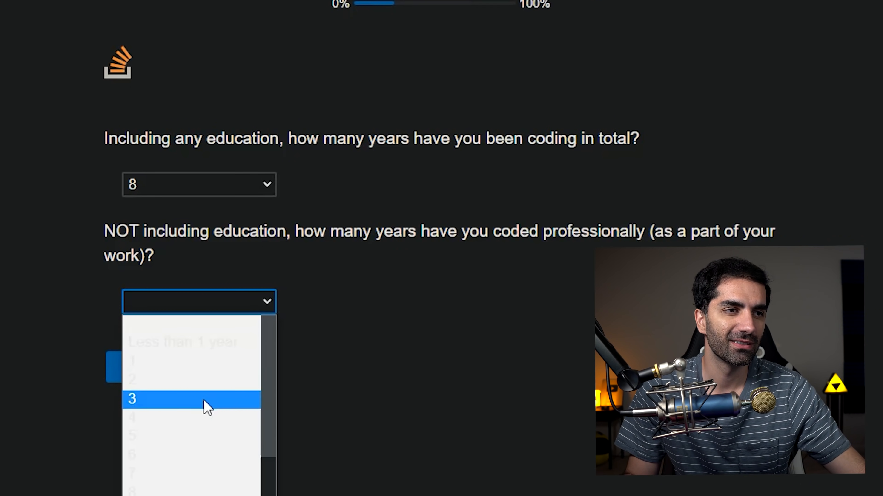
{"action": "mouse_move", "coordinate": [194, 411]}
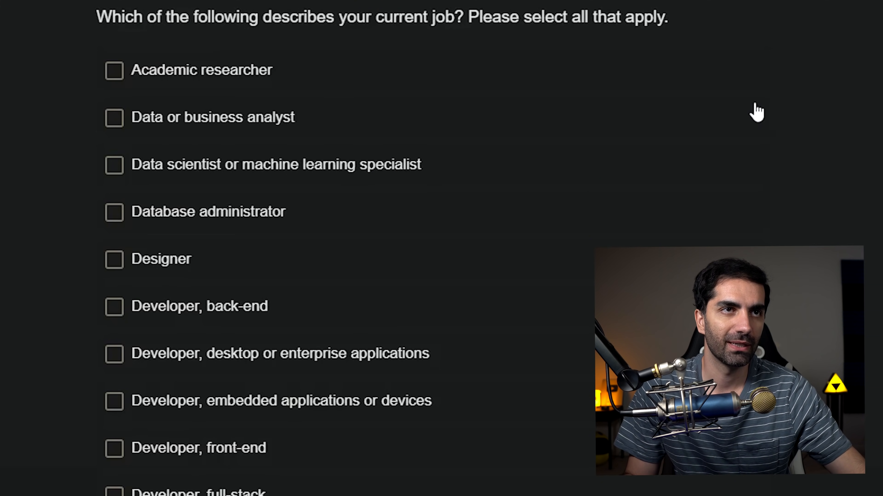
{"action": "mouse_move", "coordinate": [153, 189]}
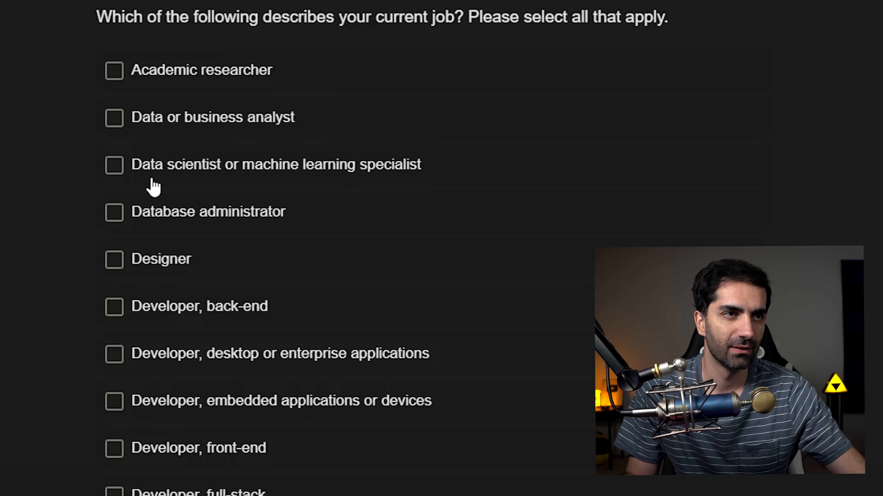
- Answer company size as 10,000 or more employees
{"action": "scroll", "scroll_direction": "down", "scroll_amount": 3}
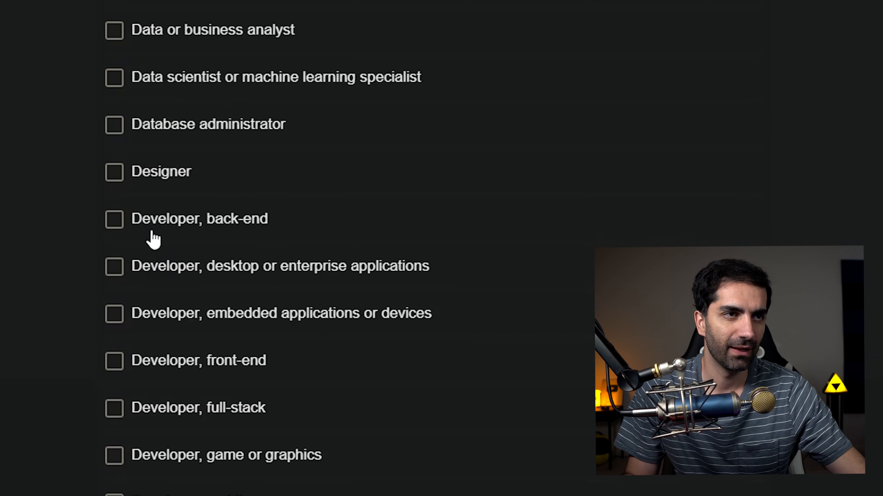
{"action": "scroll", "scroll_direction": "down", "scroll_amount": 3}
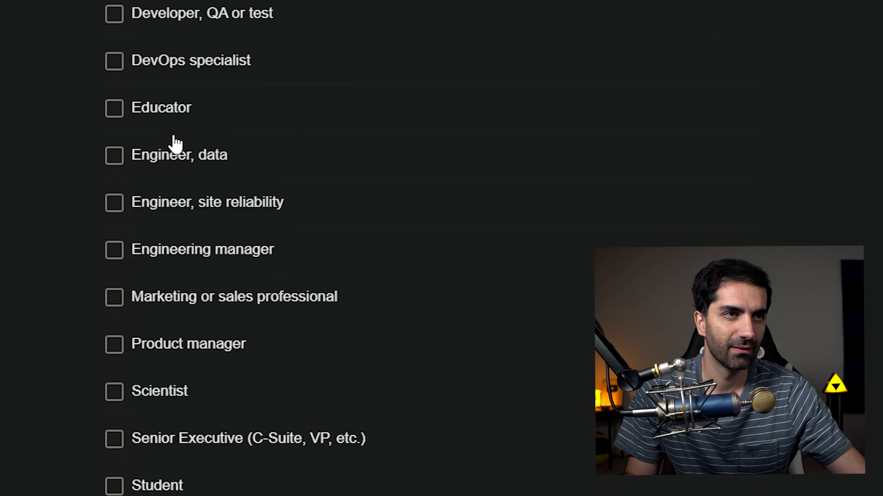
{"action": "scroll", "scroll_direction": "down", "scroll_amount": 3}
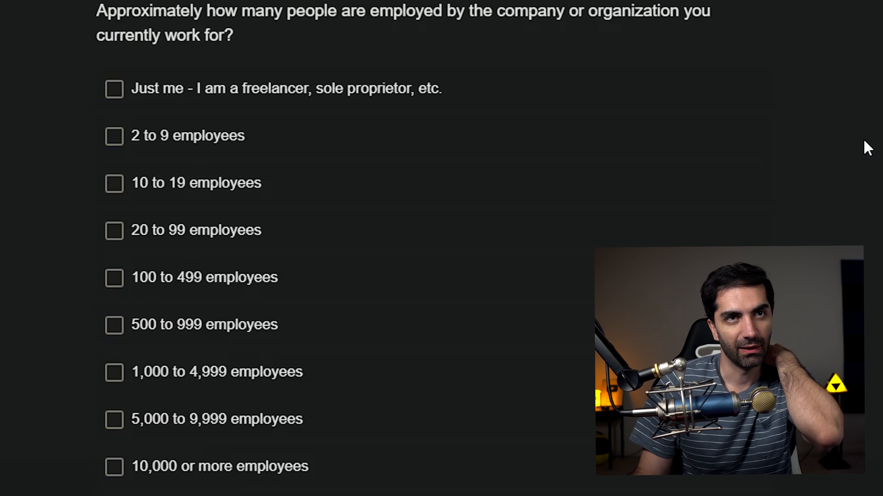
{"action": "mouse_move", "coordinate": [344, 246]}
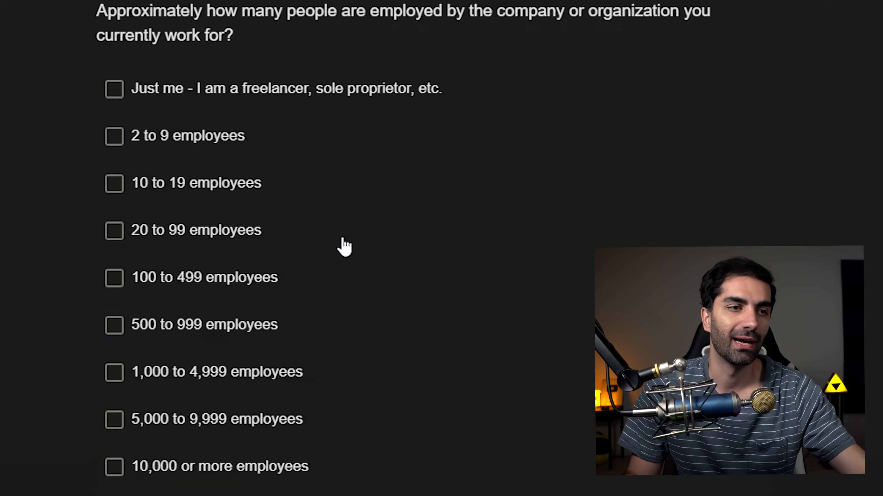
{"action": "left_click", "coordinate": [113, 466]}
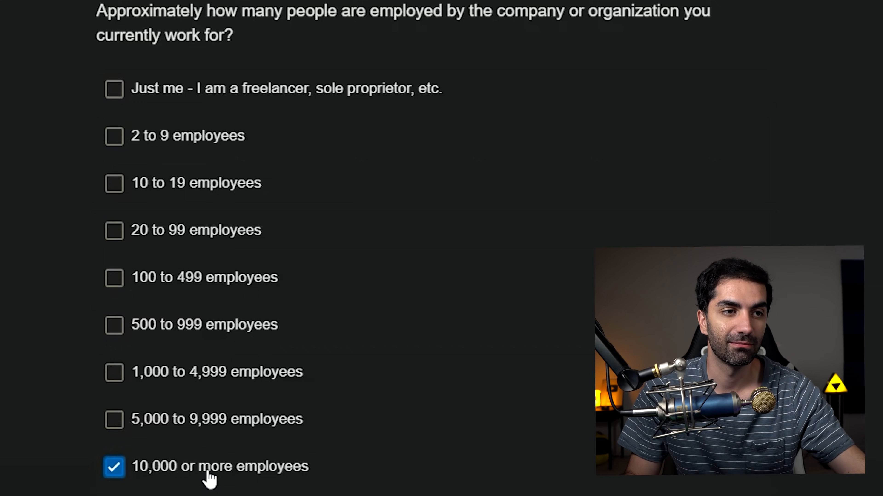
{"action": "scroll", "scroll_direction": "down", "scroll_amount": 3}
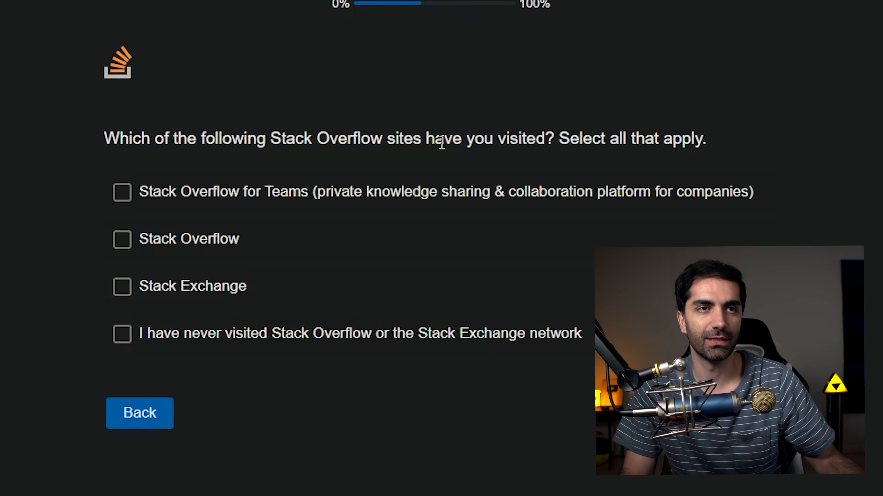
{"action": "mouse_move", "coordinate": [196, 213]}
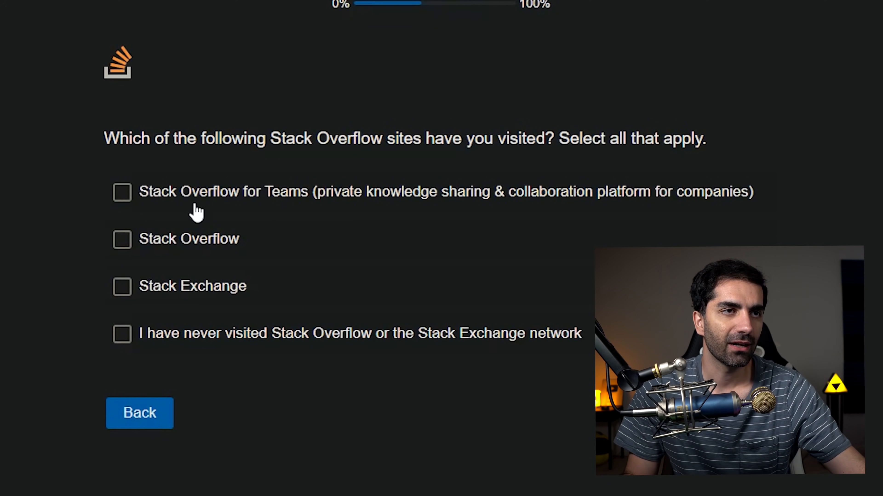
{"action": "mouse_move", "coordinate": [293, 194]}
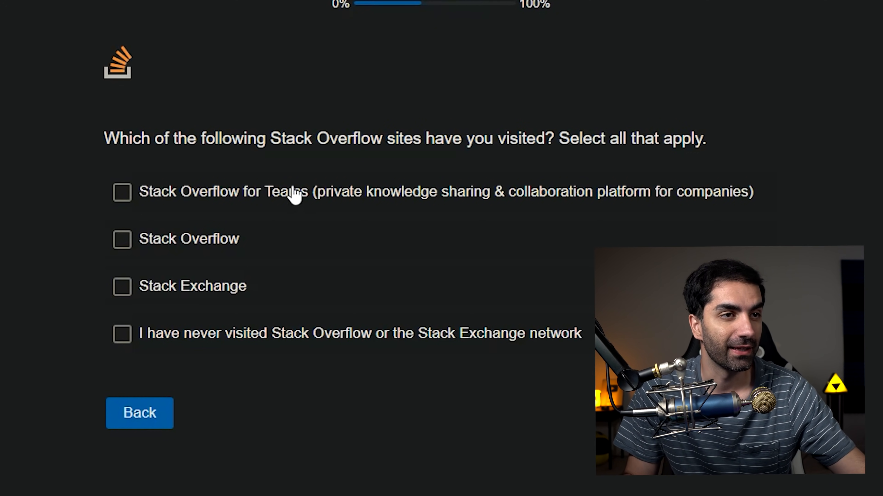
- Mark Stack Overflow as a visited site and continue to visit frequency
{"action": "left_click", "coordinate": [122, 239]}
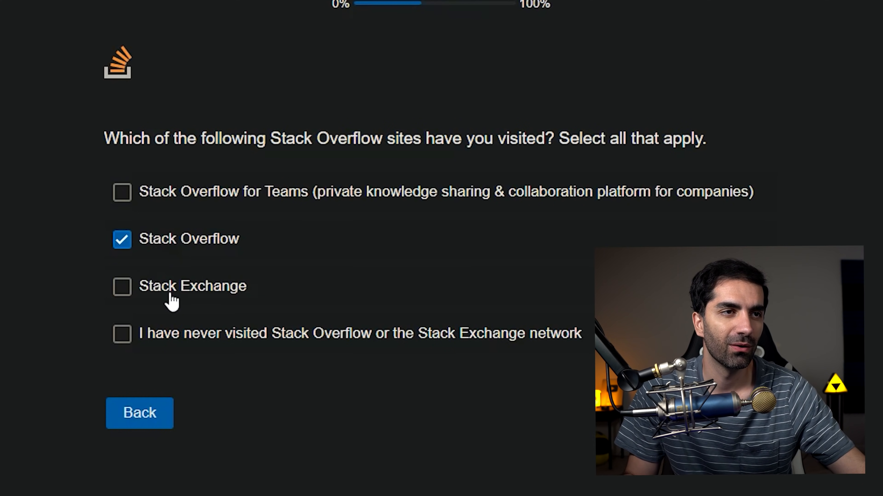
{"action": "left_click", "coordinate": [122, 286]}
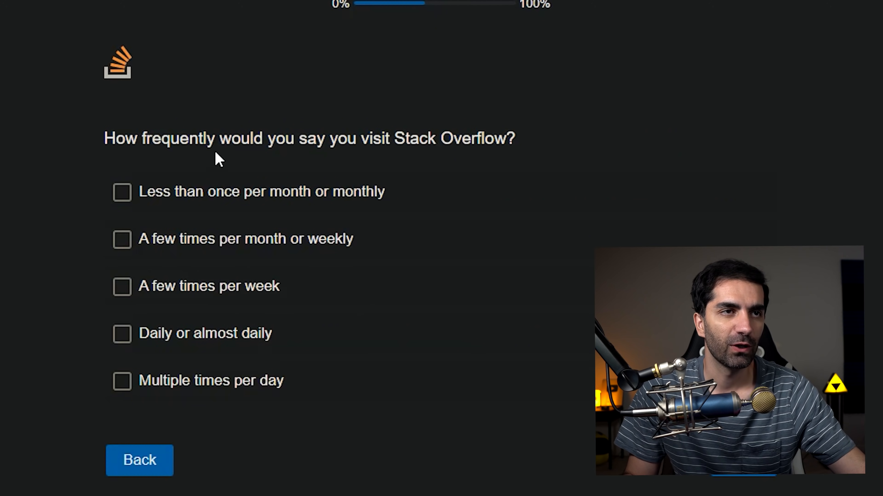
{"action": "mouse_move", "coordinate": [241, 200]}
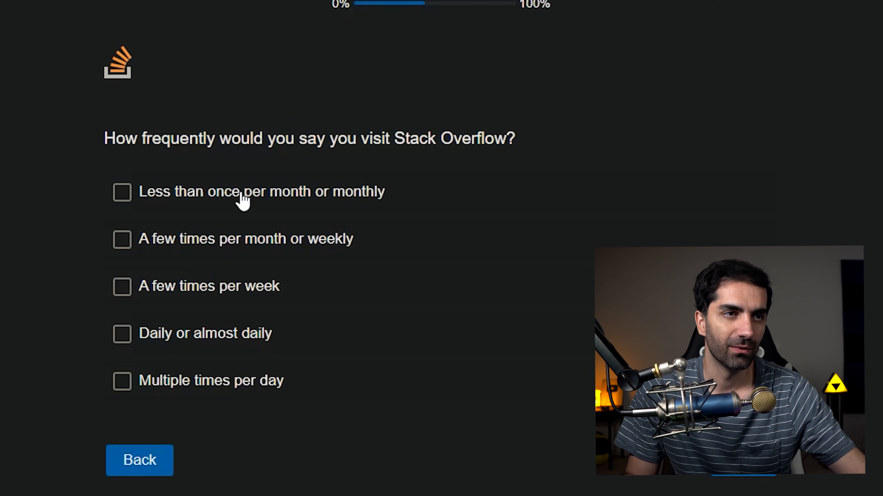
- Answer visit frequency as daily, account, Q&A participation, community membership and other communities
{"action": "left_click", "coordinate": [123, 333]}
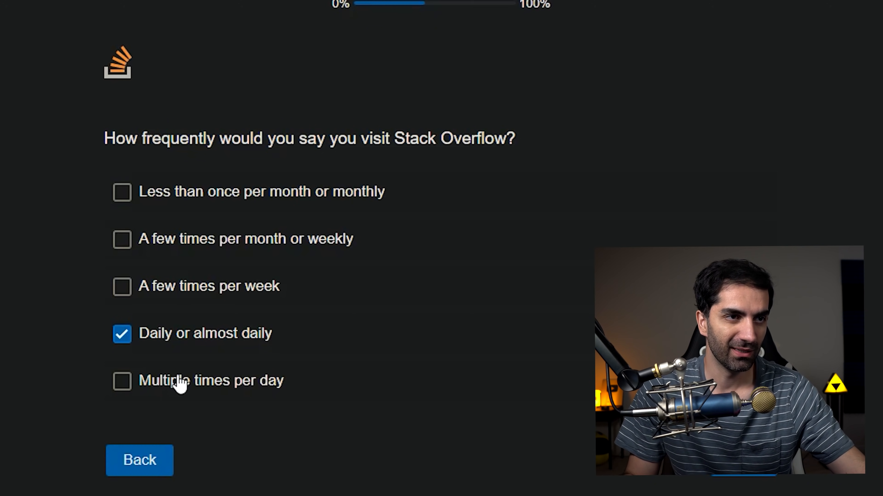
{"action": "mouse_move", "coordinate": [163, 363]}
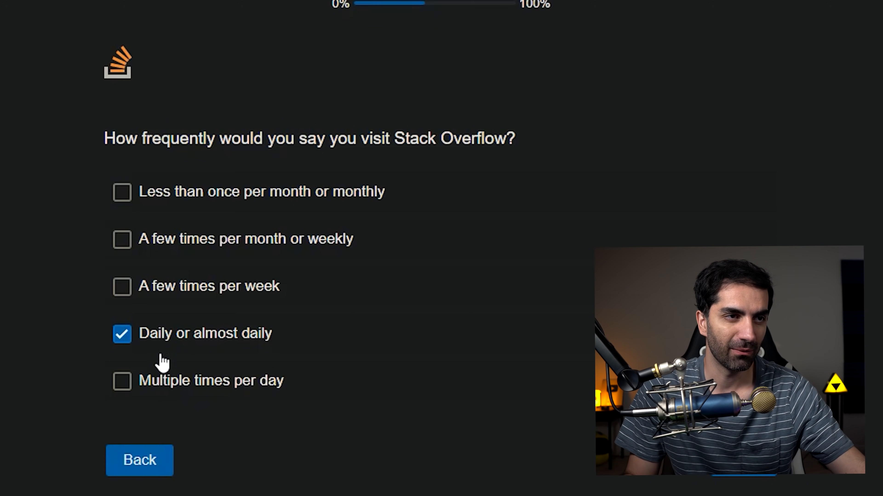
{"action": "mouse_move", "coordinate": [162, 346]}
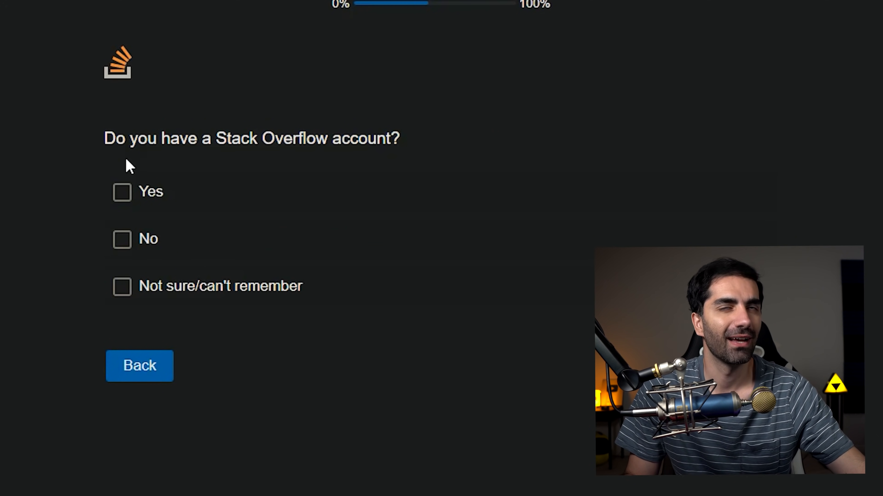
{"action": "left_click", "coordinate": [122, 192]}
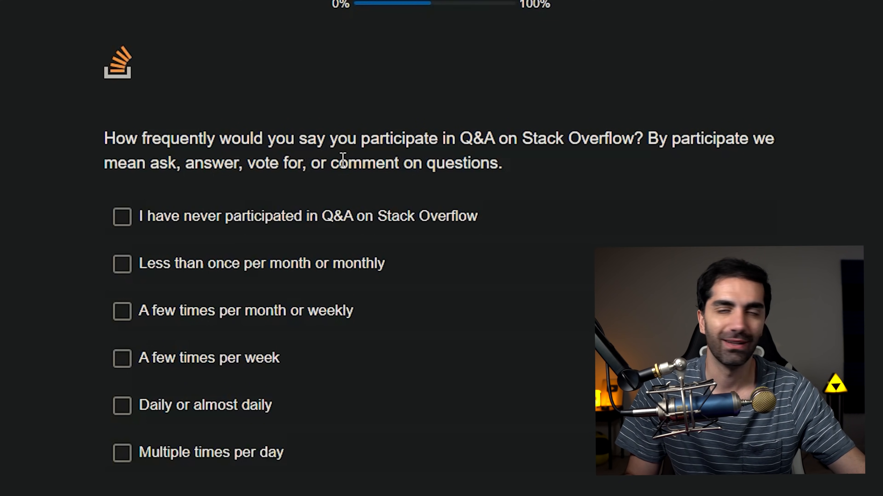
{"action": "mouse_move", "coordinate": [166, 228]}
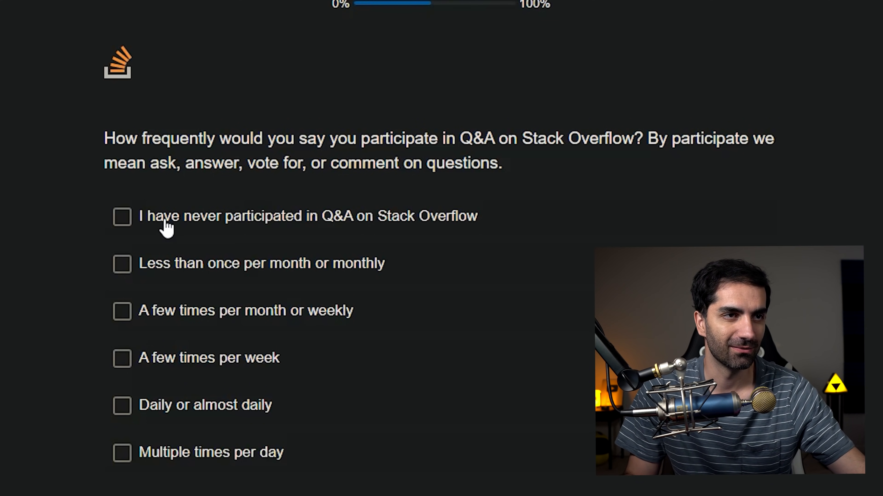
{"action": "mouse_move", "coordinate": [165, 279]}
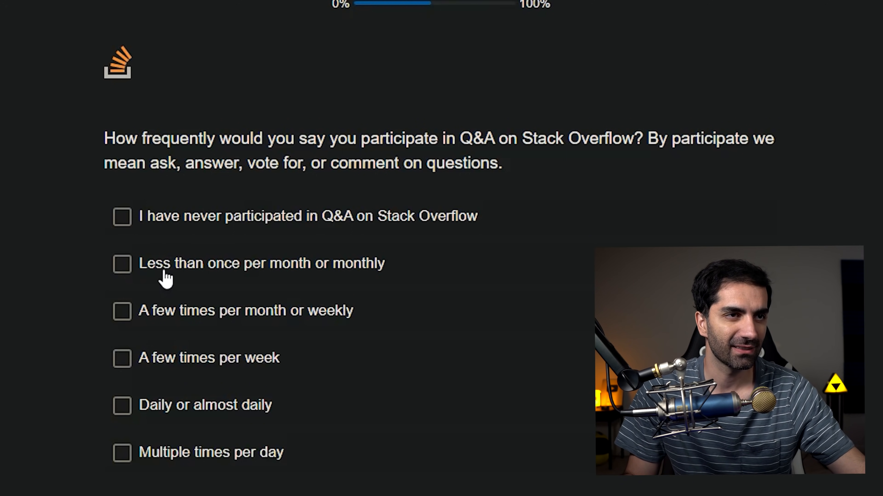
{"action": "mouse_move", "coordinate": [211, 223]}
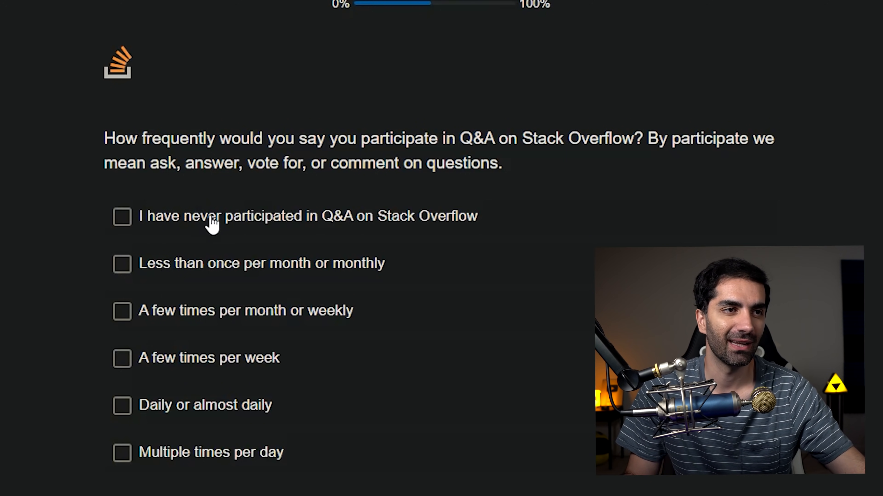
{"action": "left_click", "coordinate": [121, 263]}
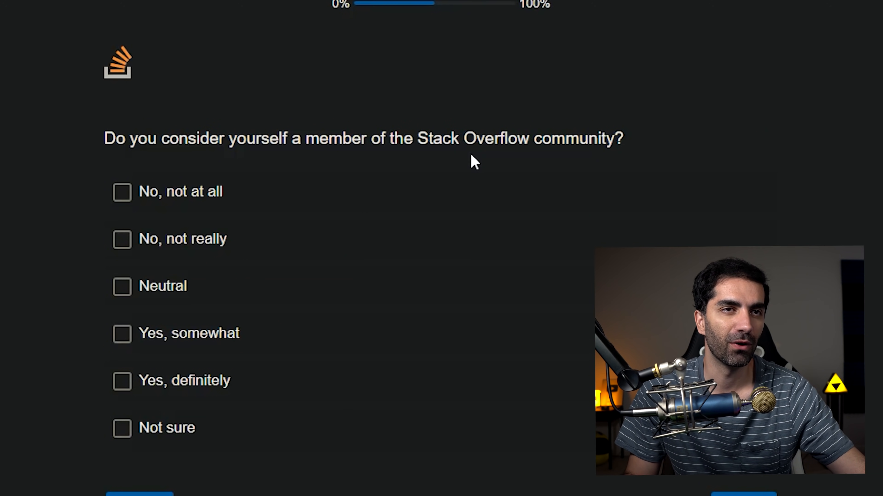
{"action": "left_click", "coordinate": [121, 238]}
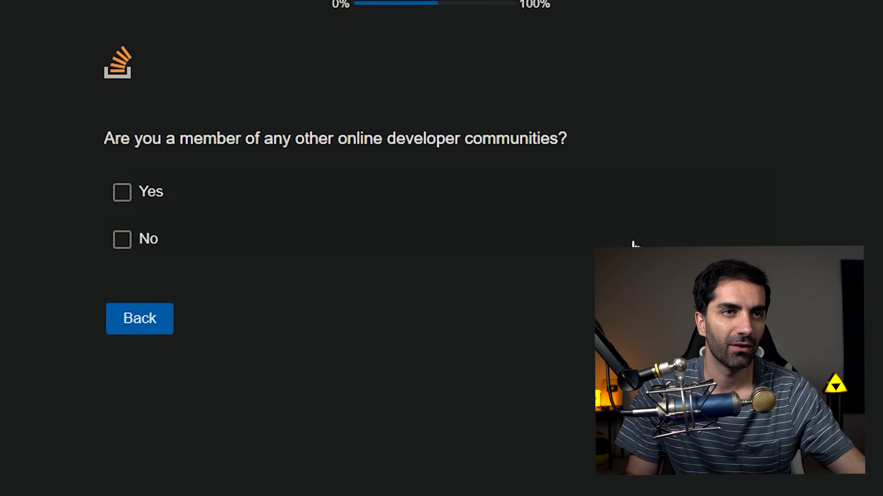
{"action": "mouse_move", "coordinate": [260, 94]}
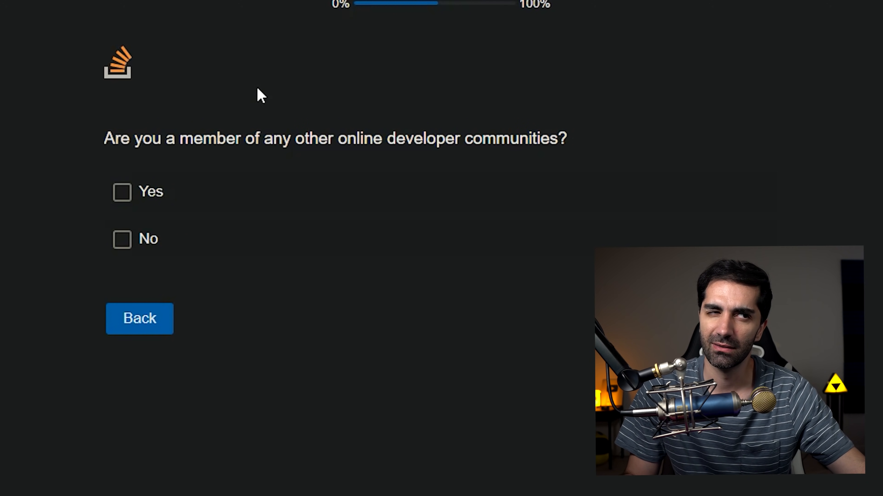
{"action": "left_click", "coordinate": [121, 238]}
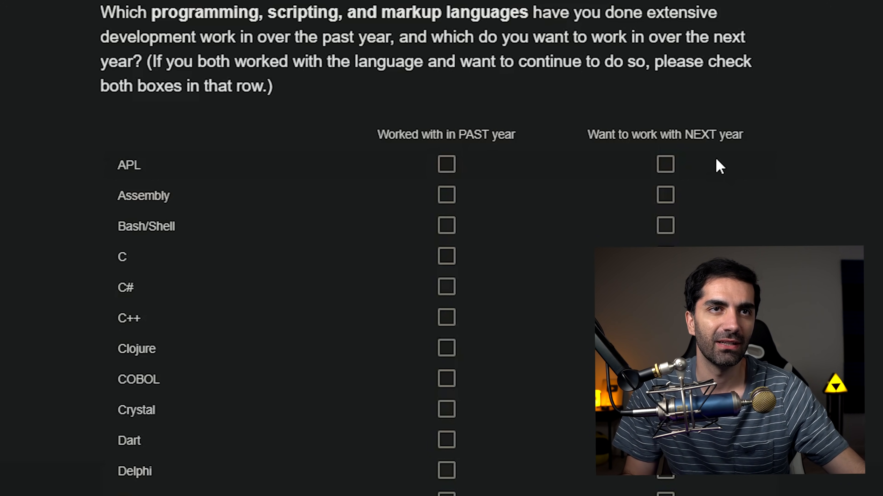
- Tick C# and Java as used and wanted, Dart, JavaScript, Python and Rust as wanted next year
{"action": "scroll", "scroll_direction": "down", "scroll_amount": 3}
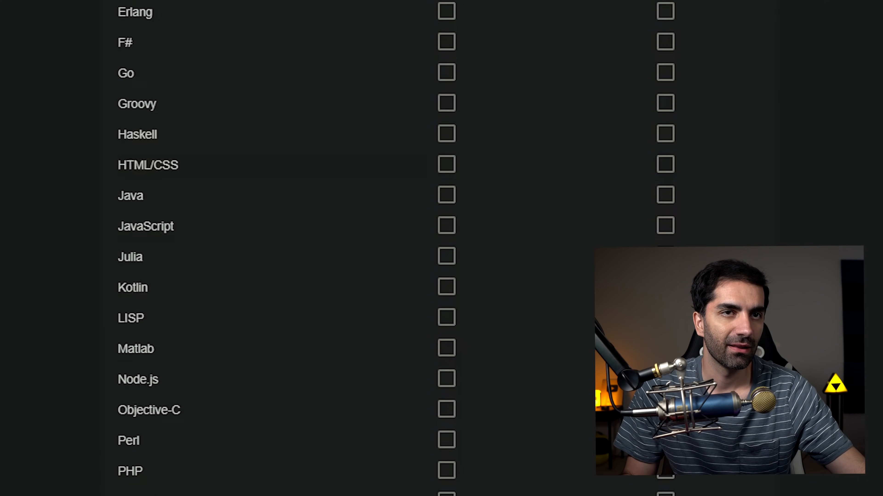
{"action": "scroll", "scroll_direction": "up", "scroll_amount": 3}
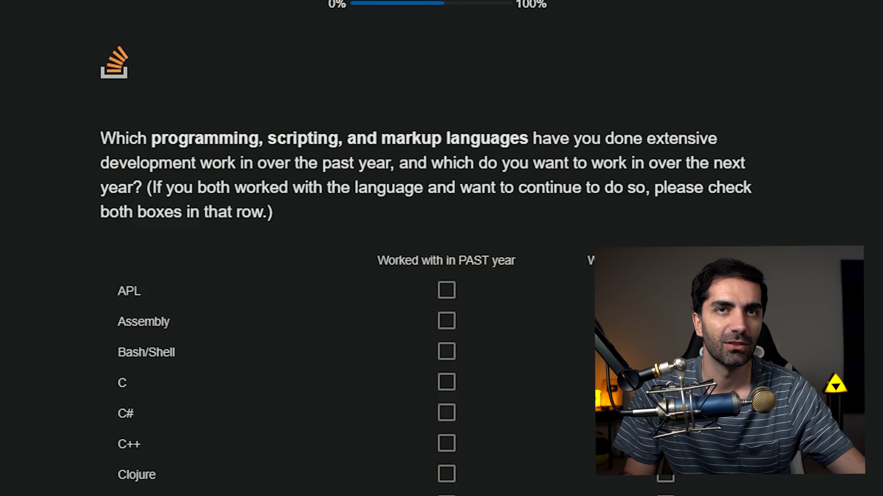
{"action": "scroll", "scroll_direction": "down", "scroll_amount": 3}
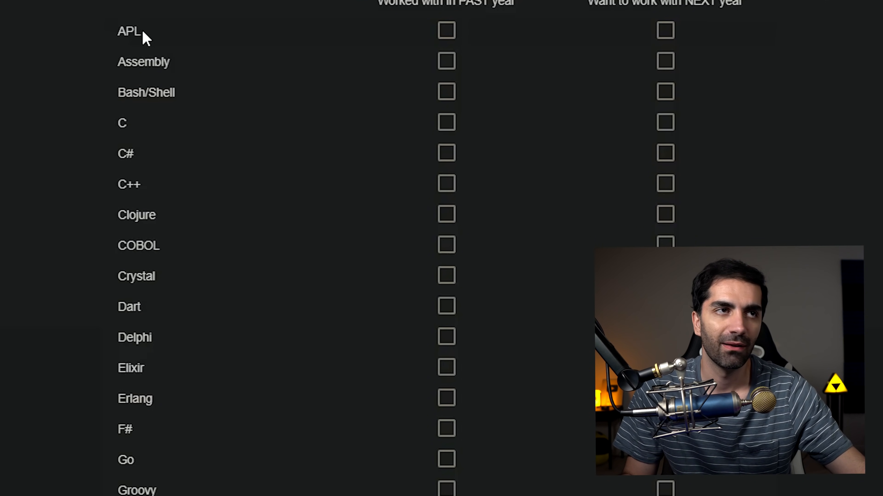
{"action": "mouse_move", "coordinate": [143, 137]}
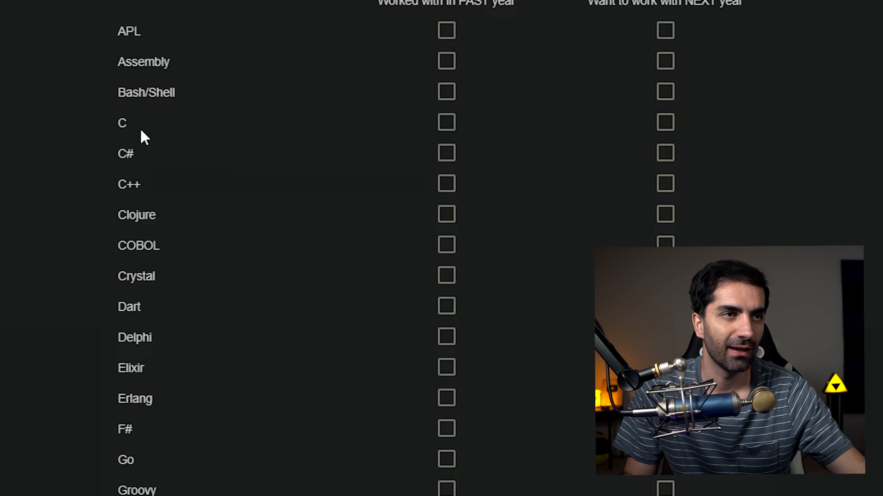
{"action": "left_click", "coordinate": [446, 65]}
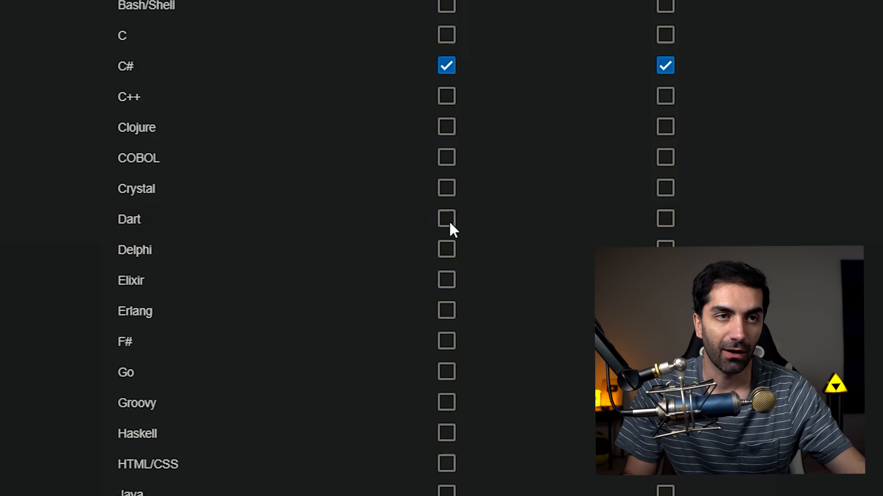
{"action": "left_click", "coordinate": [664, 218]}
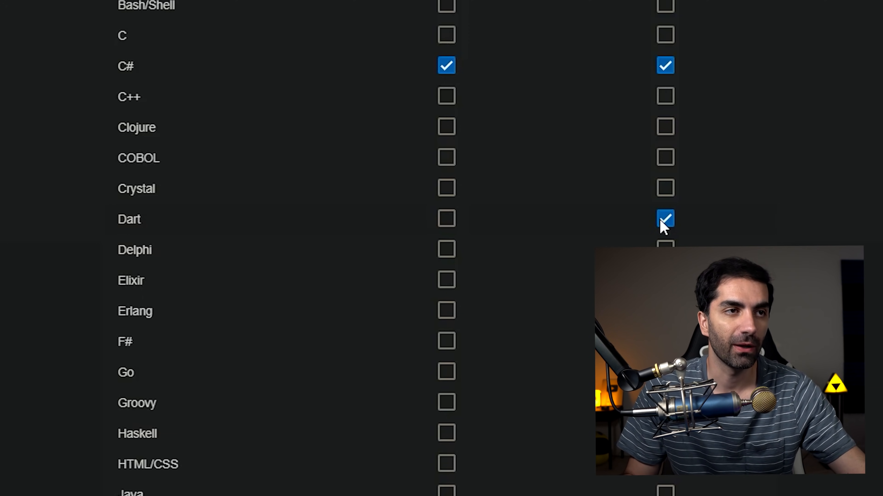
{"action": "scroll", "scroll_direction": "down", "scroll_amount": 3}
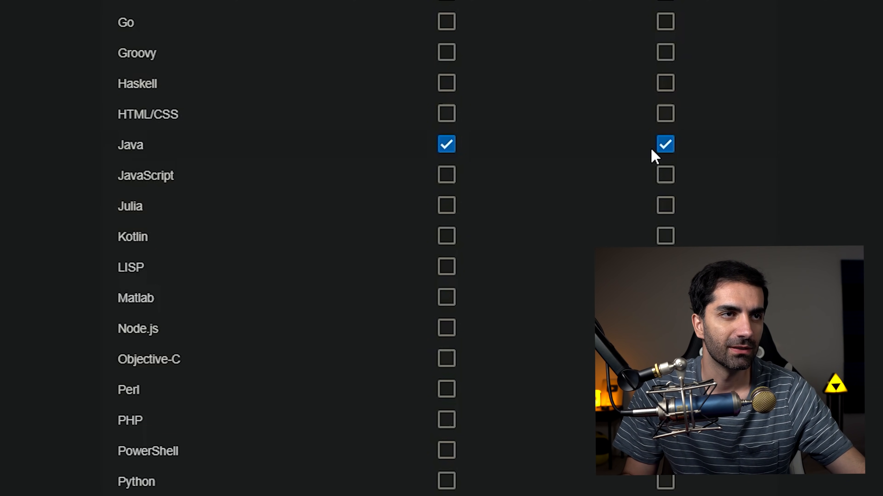
{"action": "left_click", "coordinate": [665, 175]}
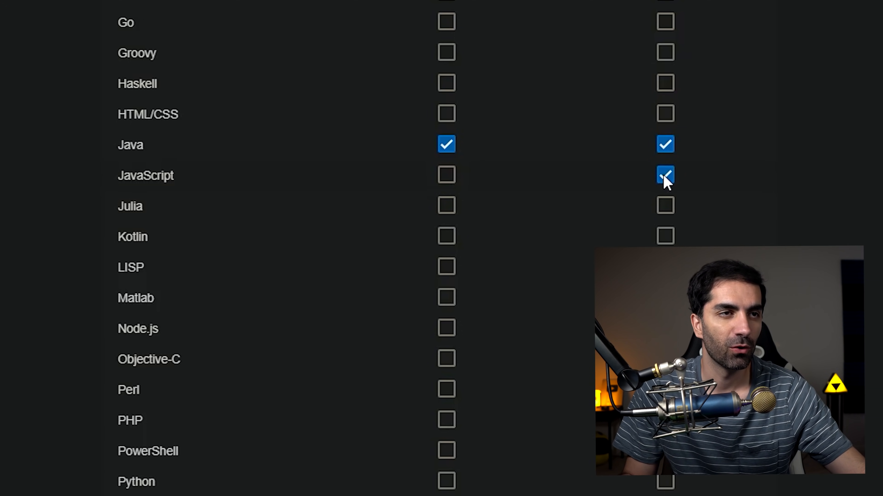
{"action": "scroll", "scroll_direction": "down", "scroll_amount": 3}
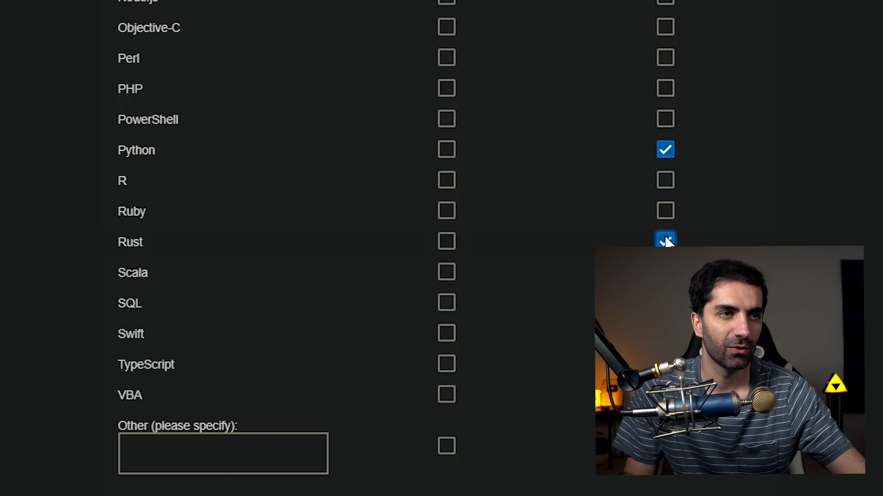
{"action": "left_click", "coordinate": [446, 303]}
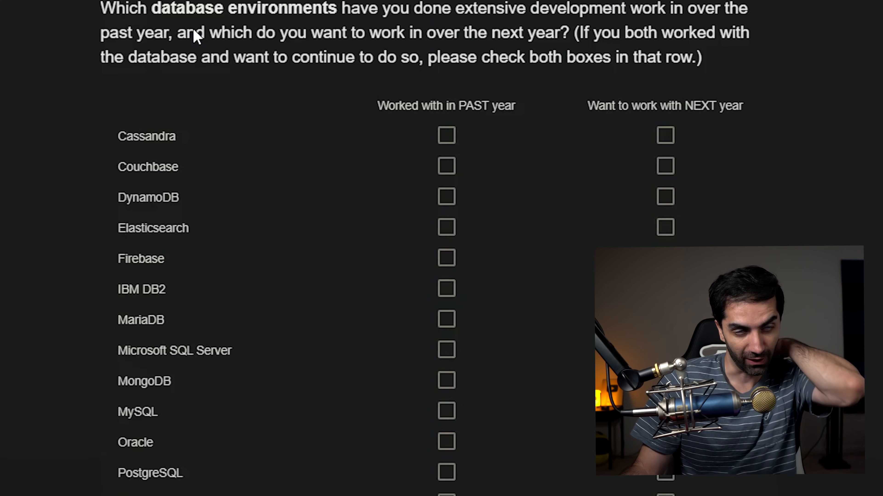
- Tick Microsoft SQL Server as used last year, DynamoDB and Firebase as wanted next year
{"action": "scroll", "scroll_direction": "down", "scroll_amount": 3}
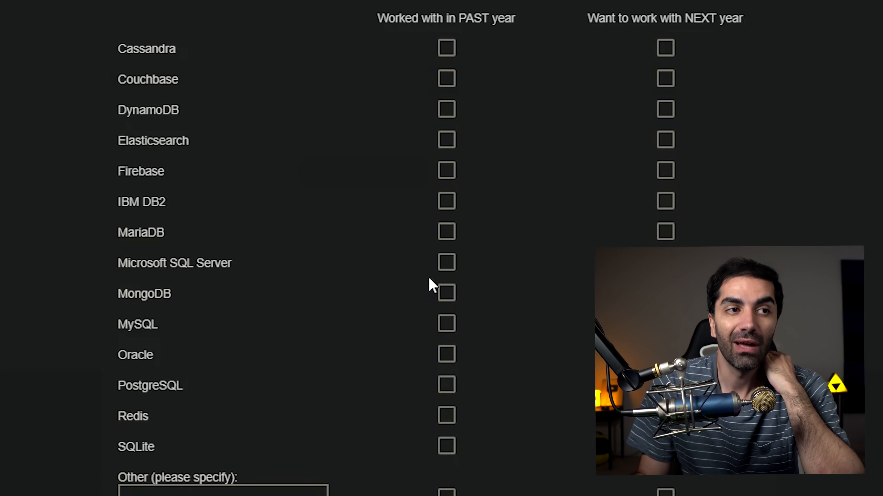
{"action": "left_click", "coordinate": [446, 262]}
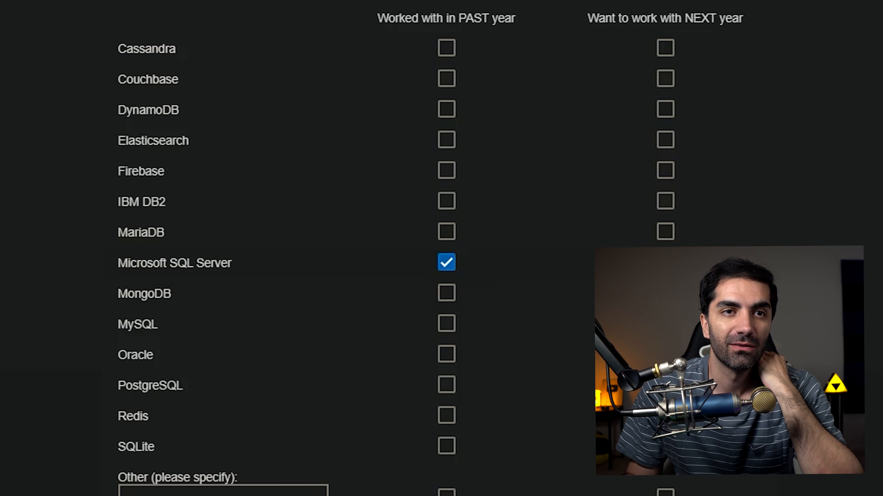
{"action": "mouse_move", "coordinate": [130, 70]}
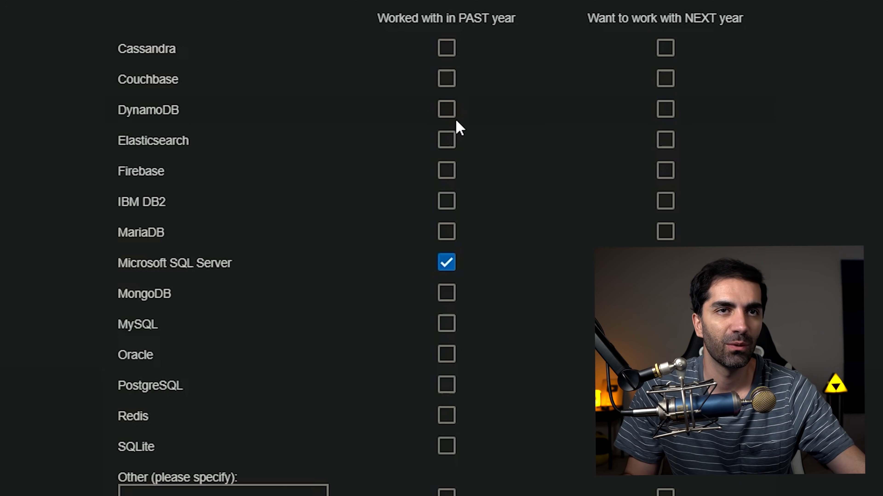
{"action": "left_click", "coordinate": [665, 109]}
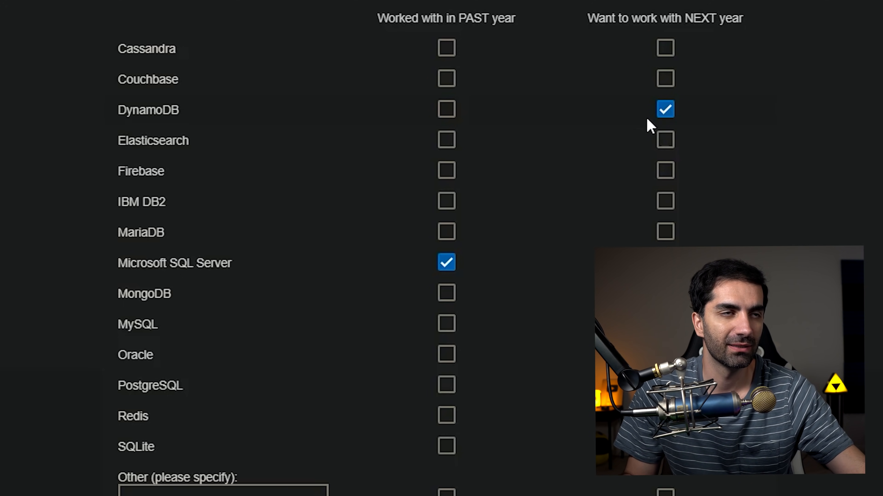
{"action": "mouse_move", "coordinate": [670, 176]}
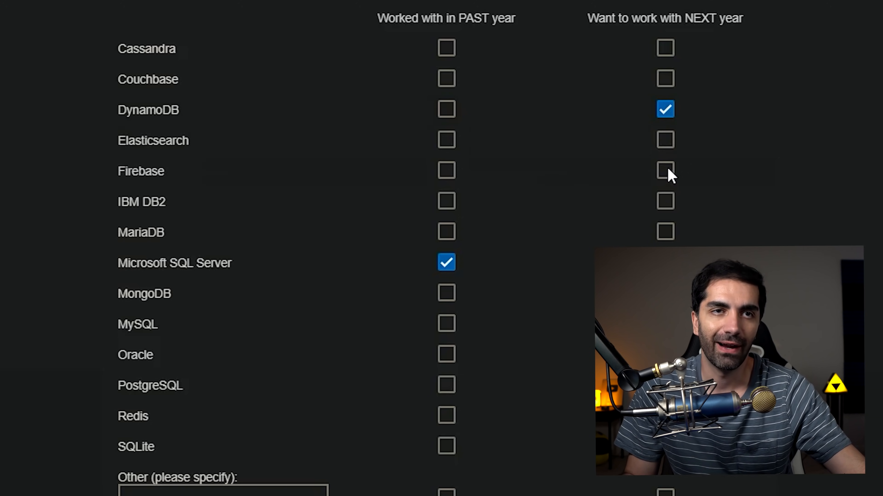
{"action": "left_click", "coordinate": [664, 171]}
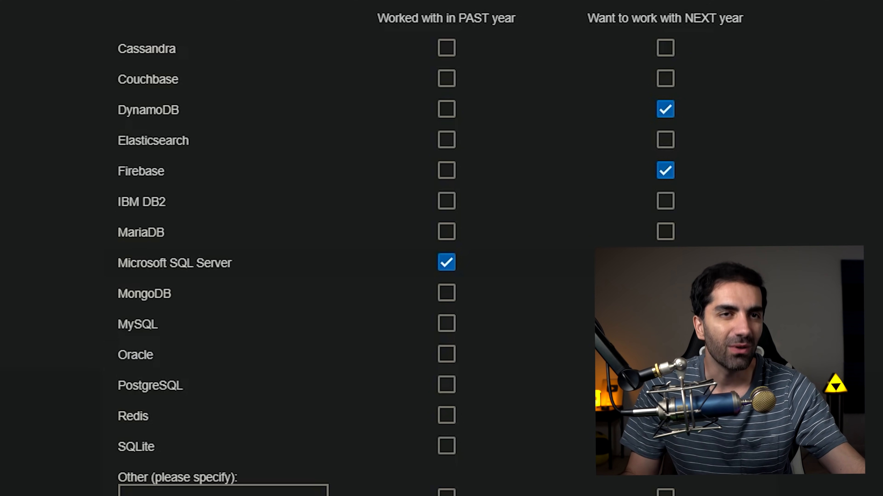
{"action": "mouse_move", "coordinate": [374, 425]}
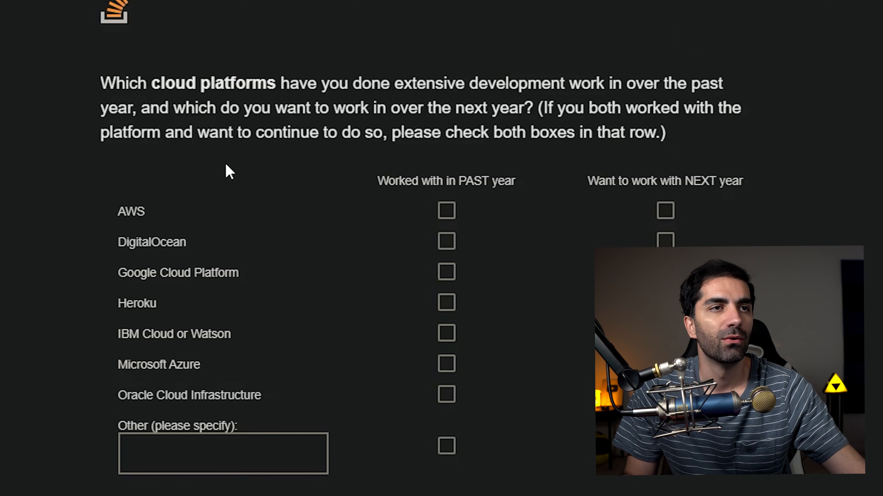
{"action": "mouse_move", "coordinate": [191, 191]}
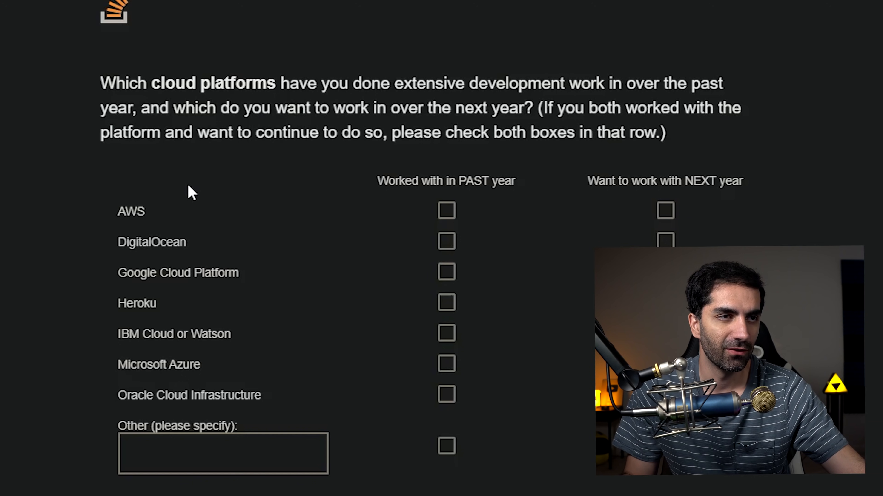
- Tick Microsoft Azure as used last year and continue to web frameworks
{"action": "left_click", "coordinate": [446, 364]}
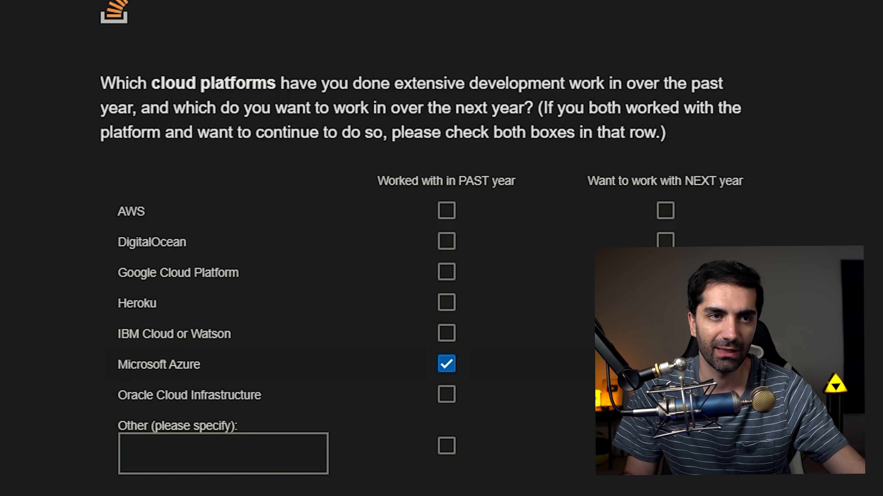
{"action": "left_click", "coordinate": [664, 210]}
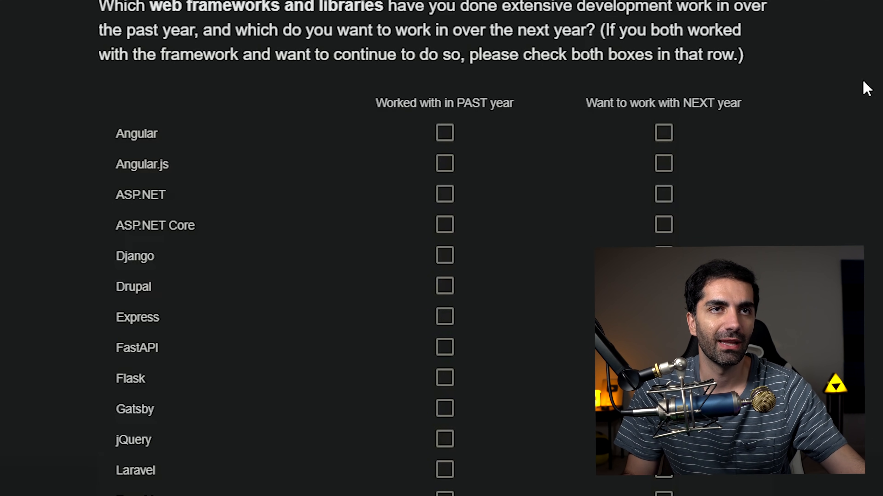
{"action": "mouse_move", "coordinate": [183, 208]}
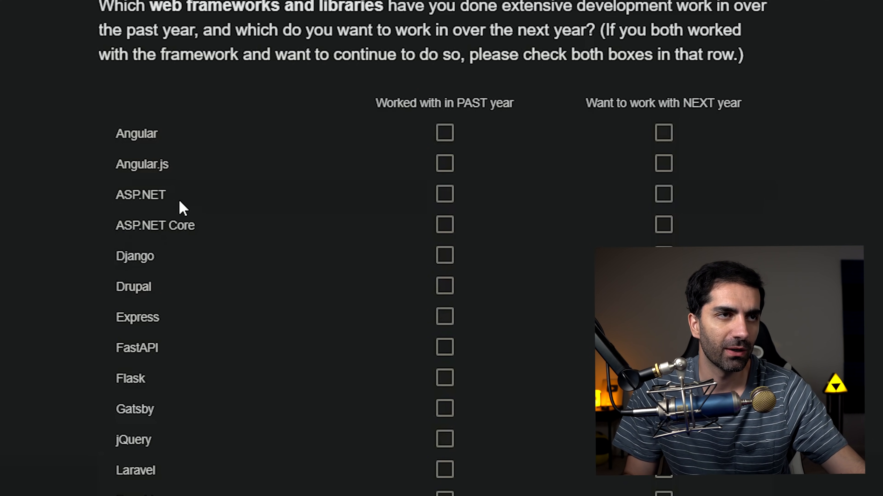
- Tick ASP.NET Core as used and wanted, and Vue.js as wanted next year
{"action": "left_click", "coordinate": [444, 226]}
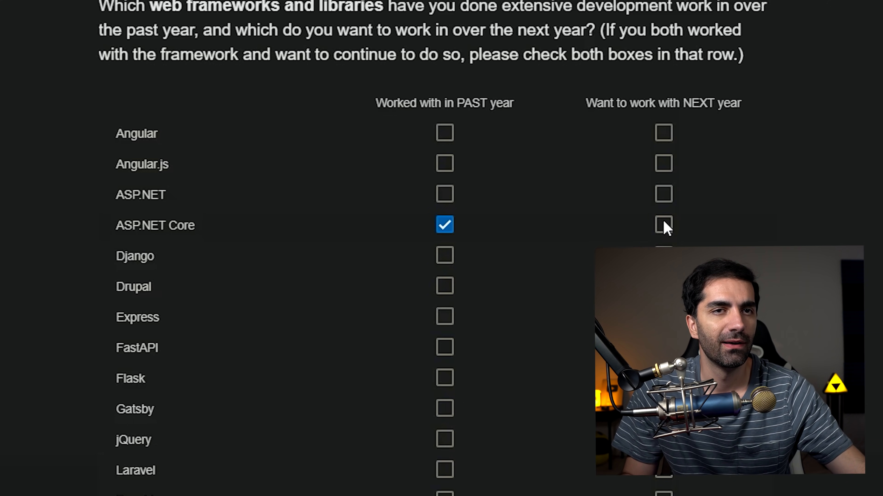
{"action": "left_click", "coordinate": [663, 226]}
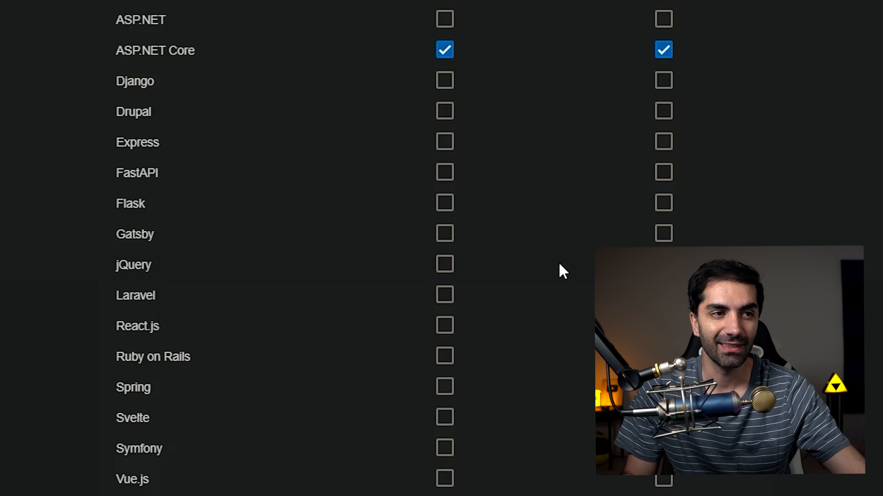
{"action": "mouse_move", "coordinate": [273, 491]}
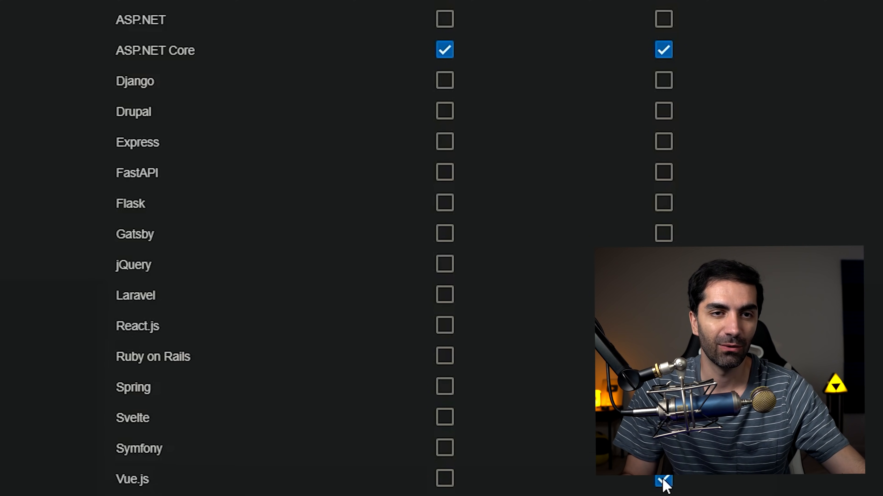
{"action": "left_click", "coordinate": [663, 479]}
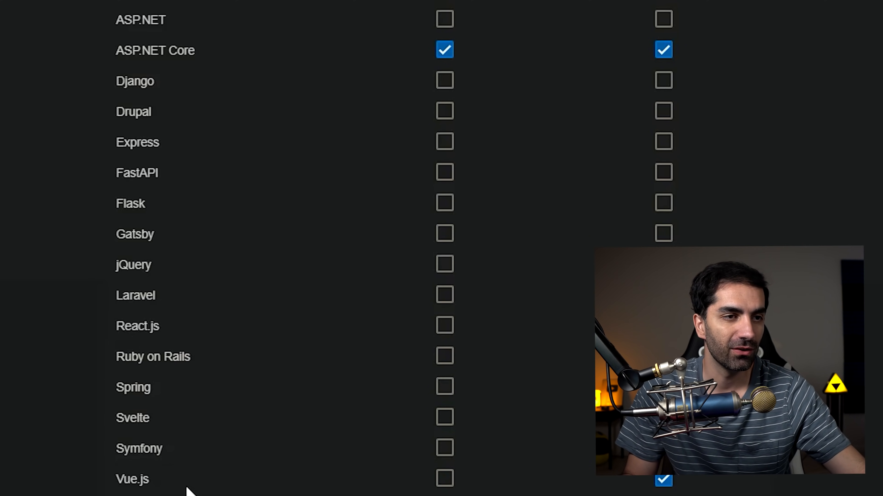
{"action": "mouse_move", "coordinate": [191, 483]}
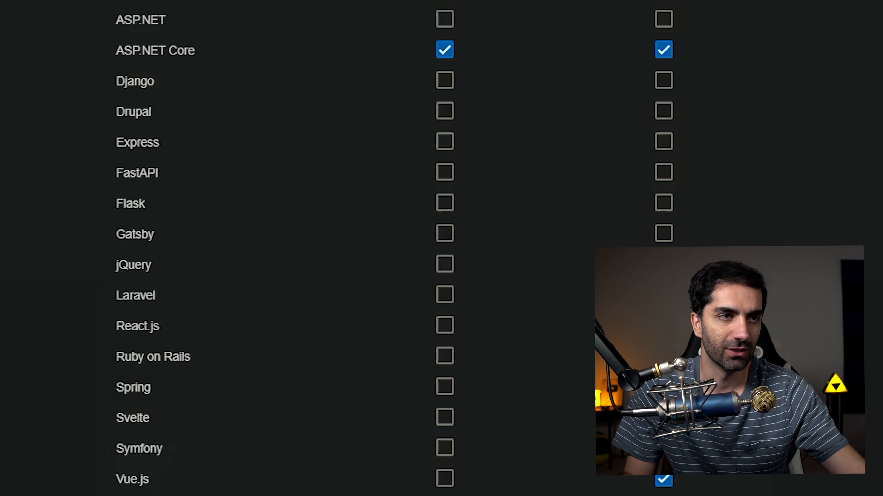
{"action": "scroll", "scroll_direction": "up", "scroll_amount": 3}
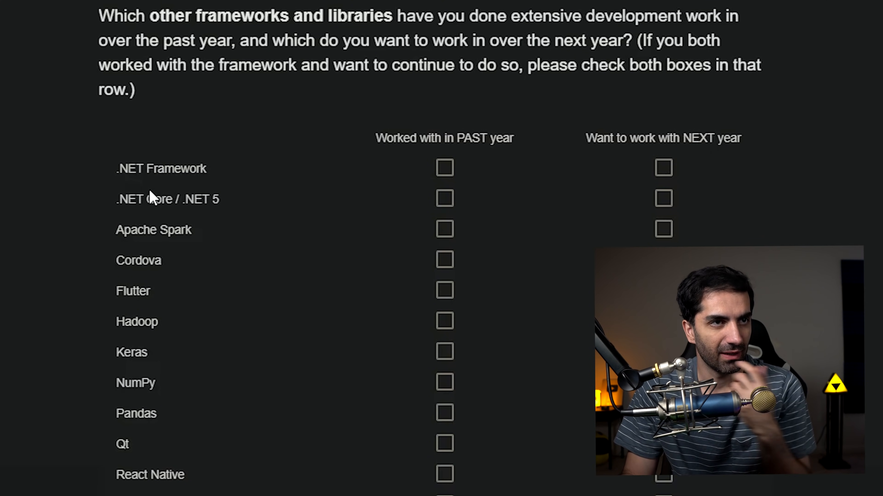
{"action": "mouse_move", "coordinate": [441, 211]}
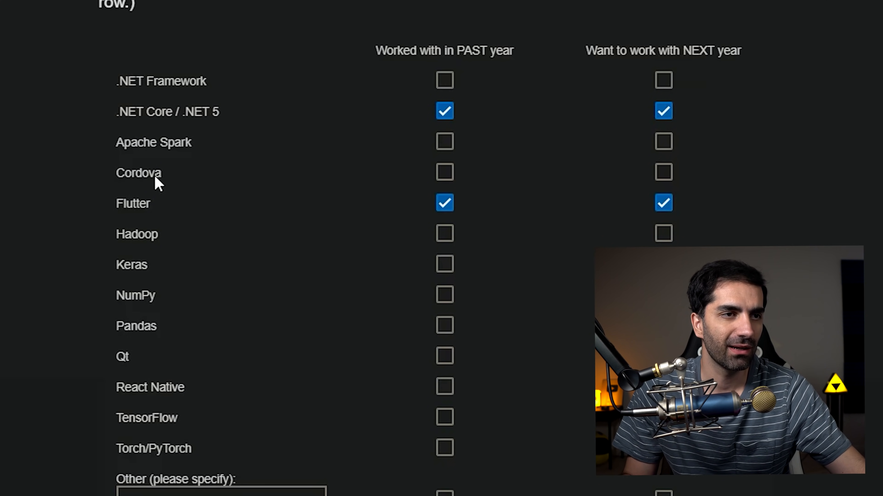
- Toggle React Native used-last-year on and back off
{"action": "left_click", "coordinate": [444, 387]}
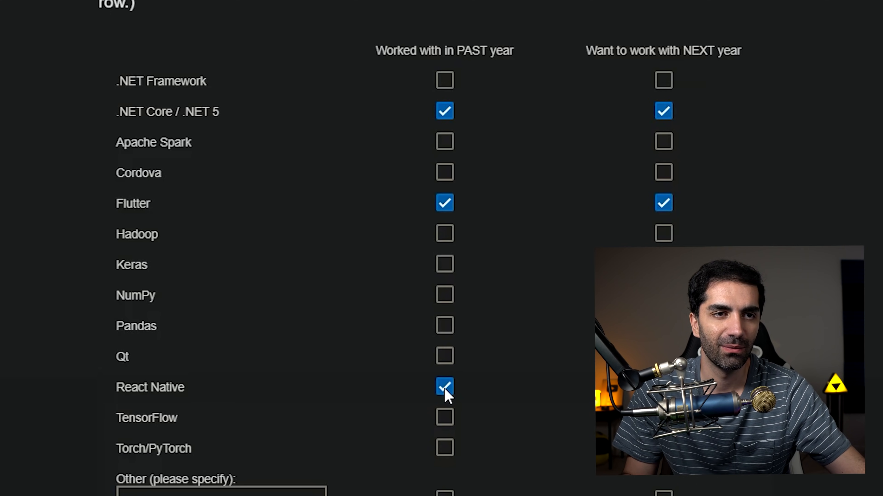
{"action": "left_click", "coordinate": [444, 387]}
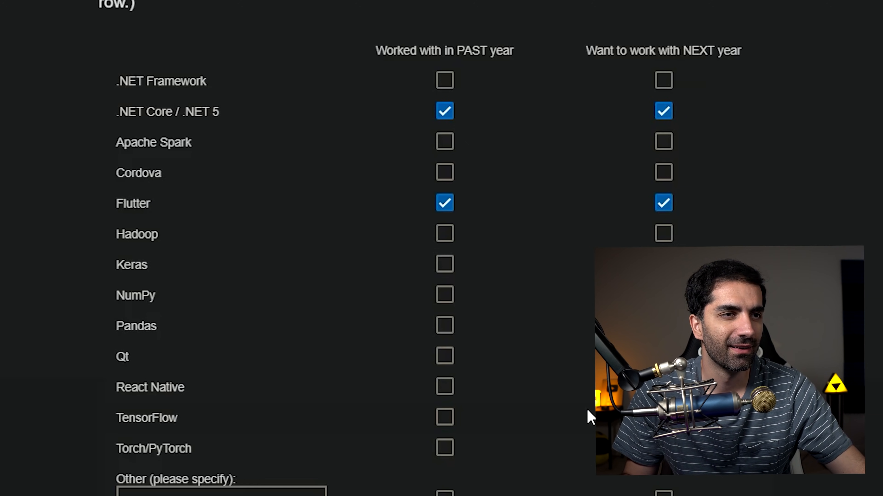
{"action": "mouse_move", "coordinate": [224, 380]}
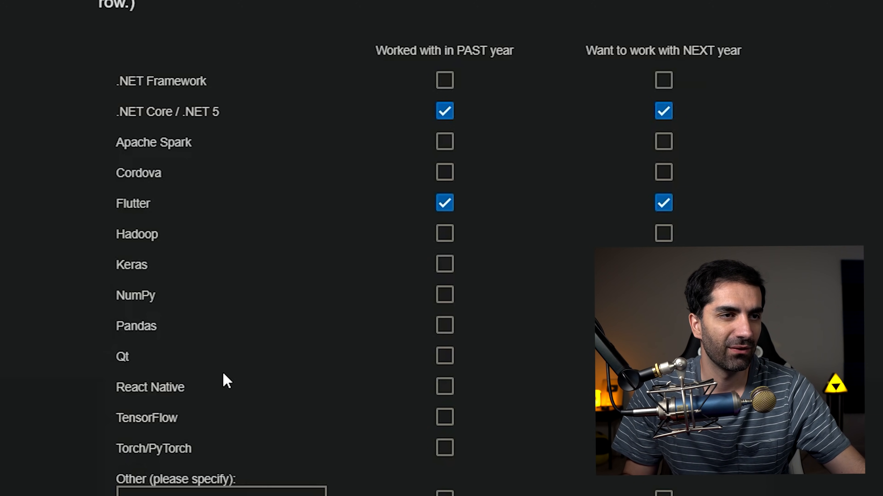
{"action": "mouse_move", "coordinate": [160, 368]}
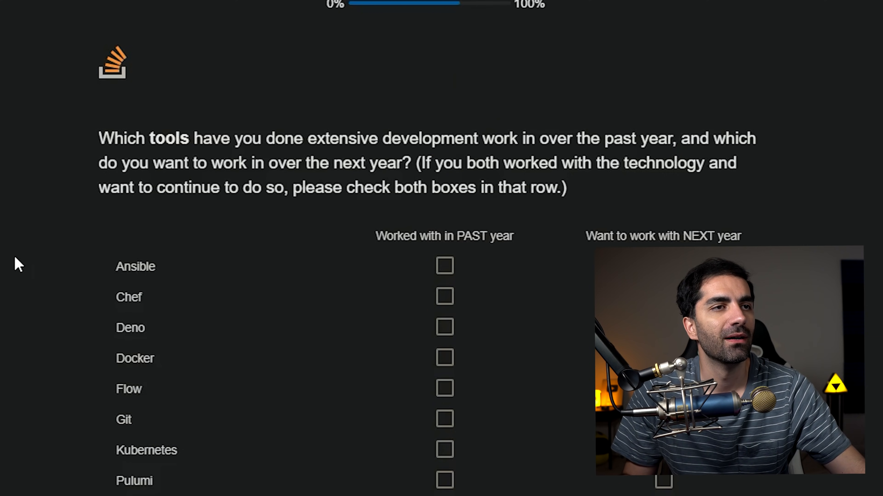
- Tick Git as a tool worked with last year and wanted next year
{"action": "scroll", "scroll_direction": "down", "scroll_amount": 3}
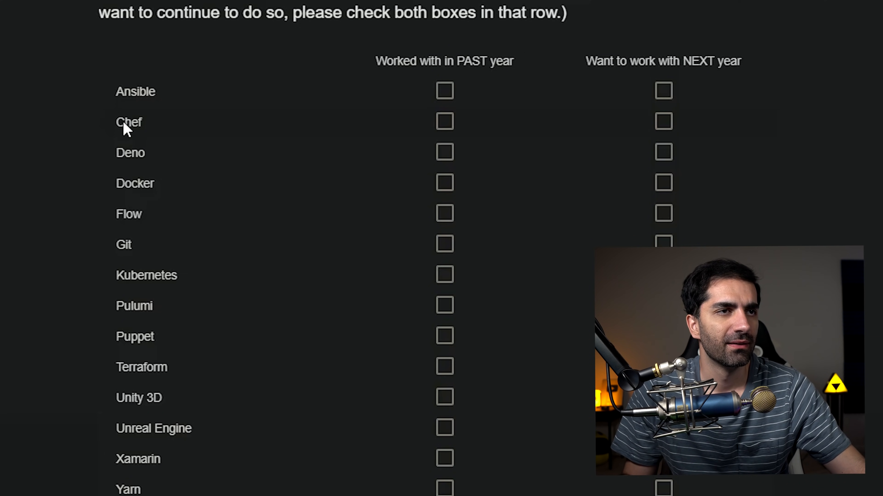
{"action": "mouse_move", "coordinate": [444, 251]}
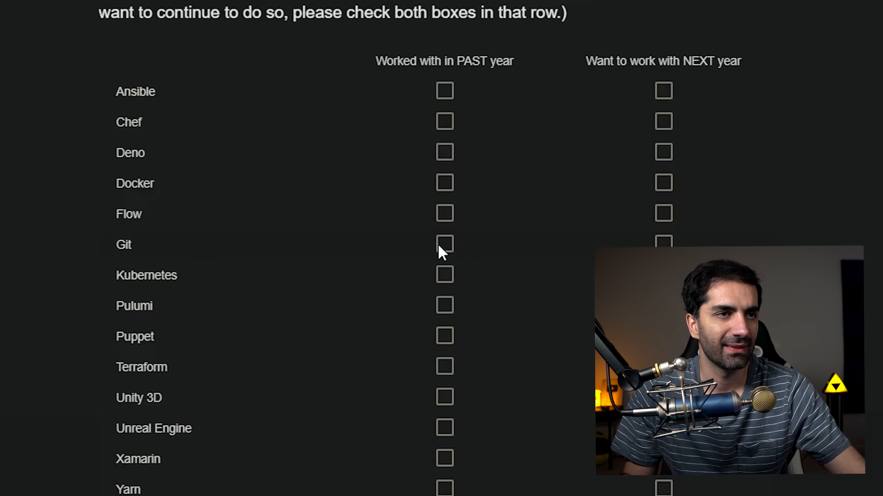
{"action": "left_click", "coordinate": [444, 243]}
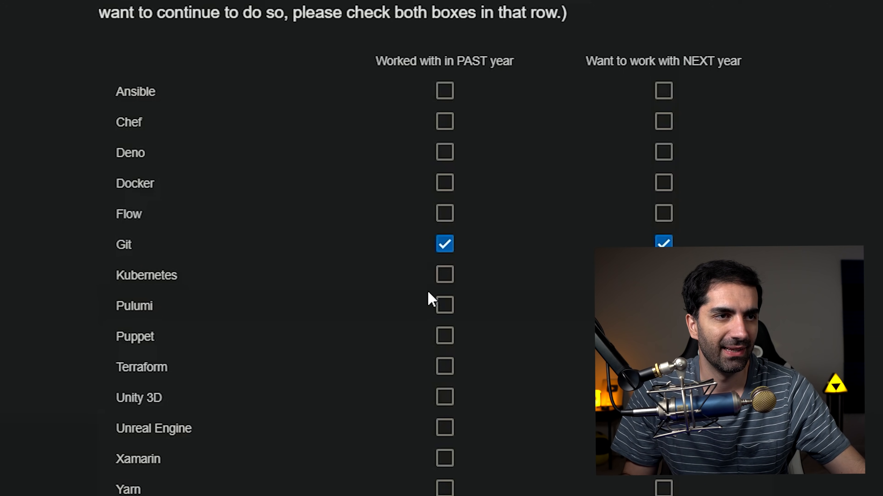
{"action": "mouse_move", "coordinate": [439, 411]}
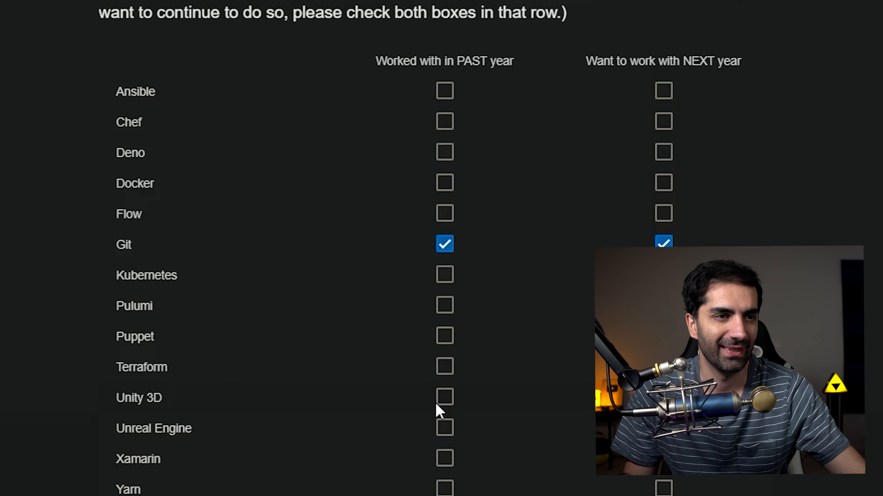
{"action": "mouse_move", "coordinate": [481, 403]}
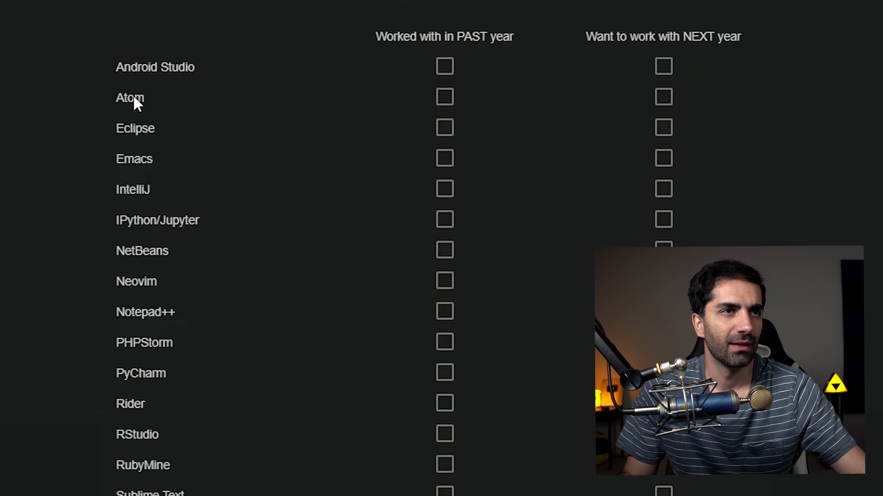
- Tick IntelliJ, Notepad++ (used and wanted), Visual Studio and Visual Studio Code as editors
{"action": "left_click", "coordinate": [444, 189]}
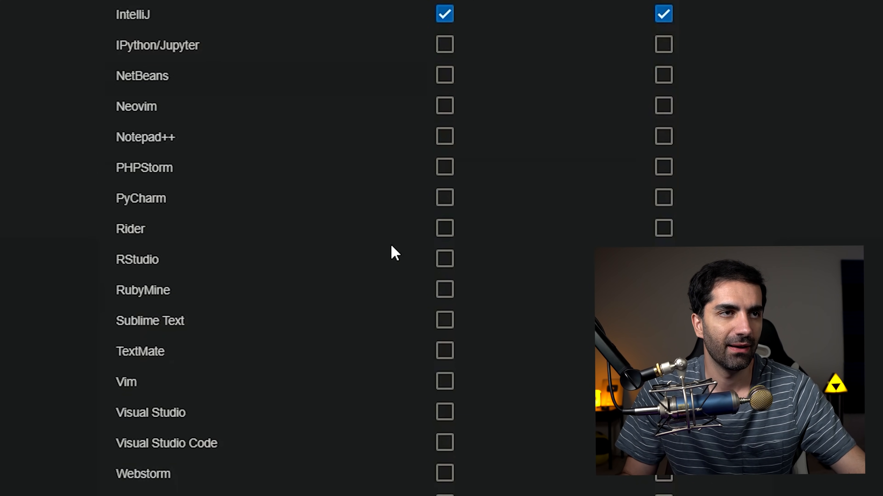
{"action": "left_click", "coordinate": [444, 136]}
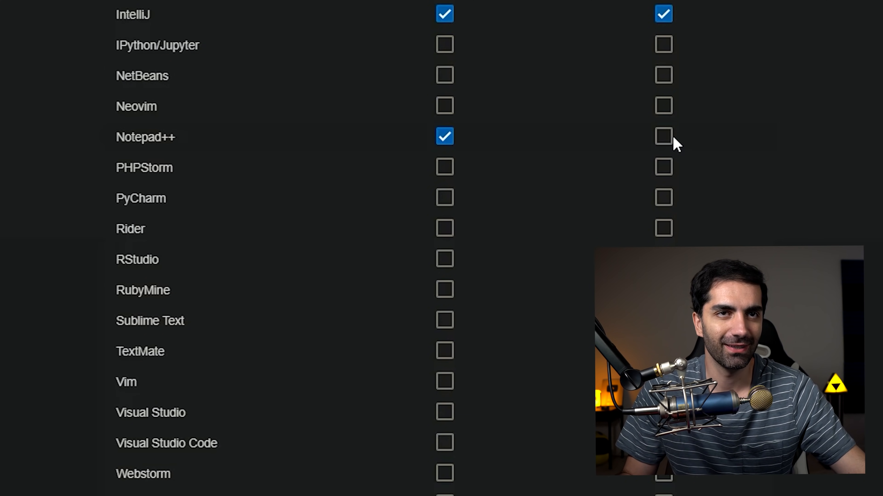
{"action": "left_click", "coordinate": [663, 136]}
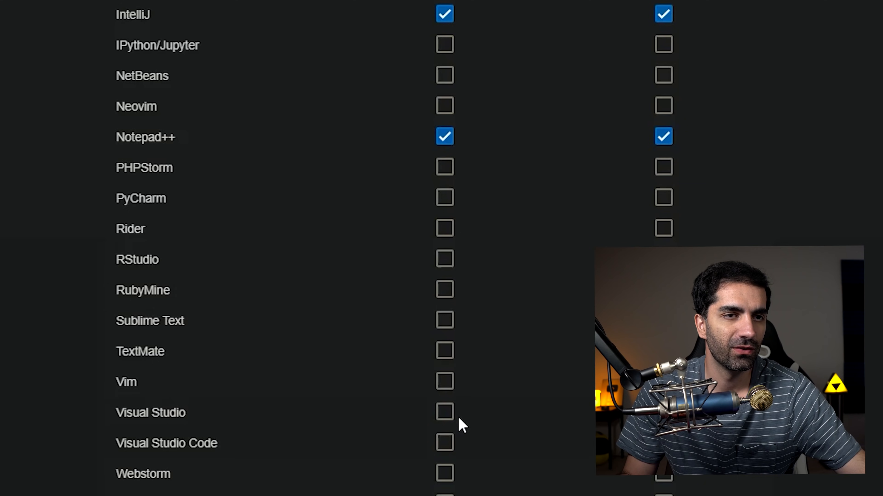
{"action": "left_click", "coordinate": [444, 412]}
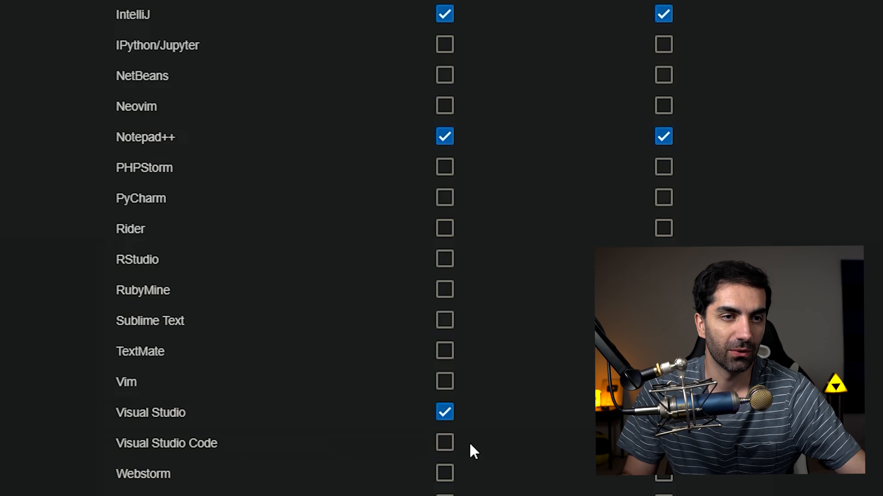
{"action": "left_click", "coordinate": [444, 443]}
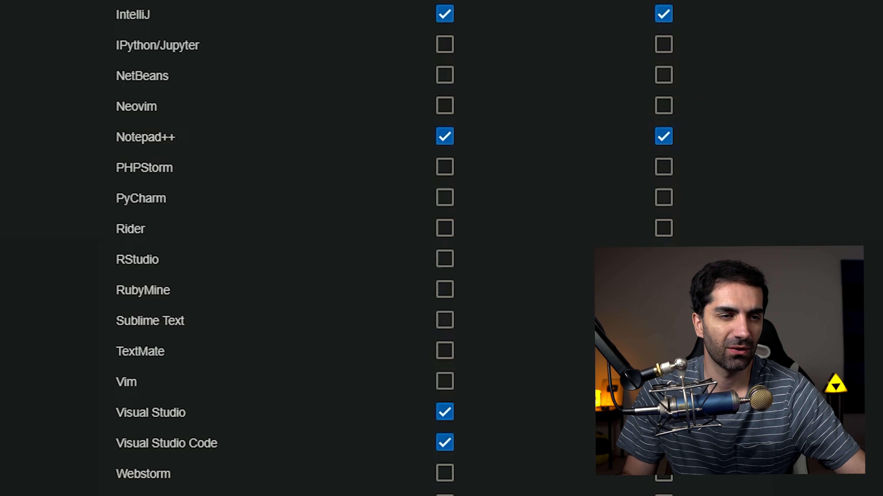
- Continue to the primary operating system question
{"action": "scroll", "scroll_direction": "down", "scroll_amount": 3}
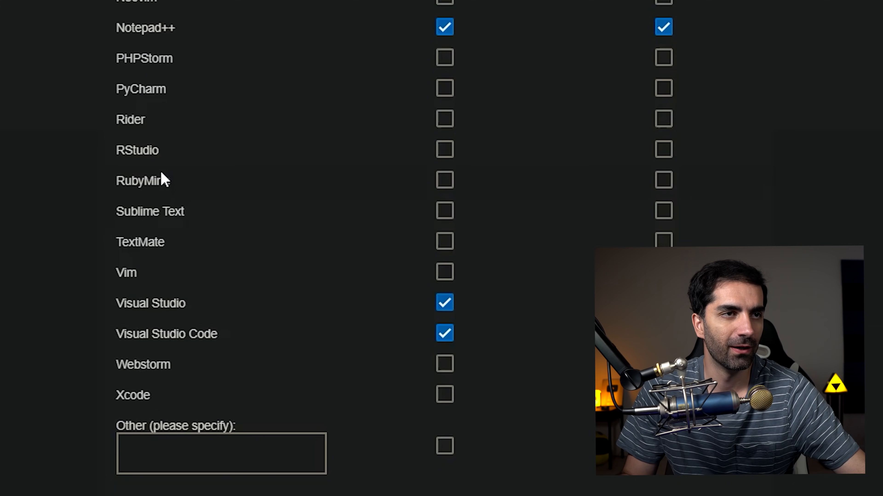
{"action": "scroll", "scroll_direction": "up", "scroll_amount": 3}
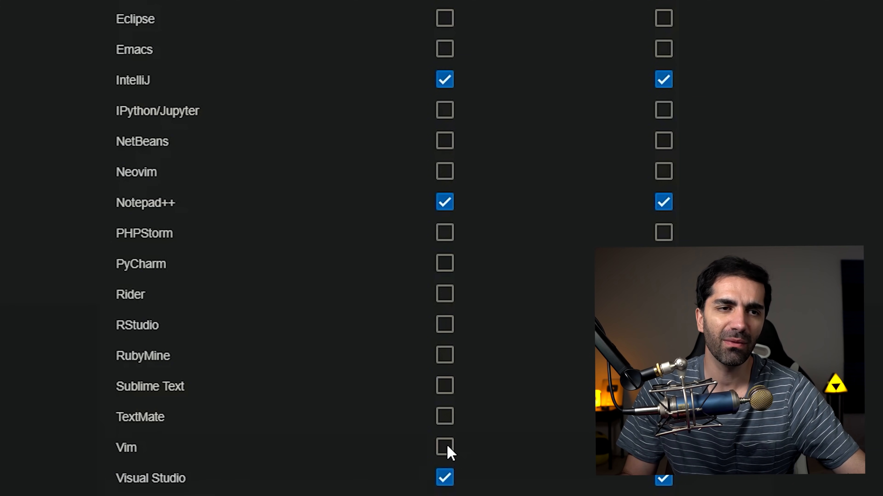
{"action": "left_click", "coordinate": [444, 447]}
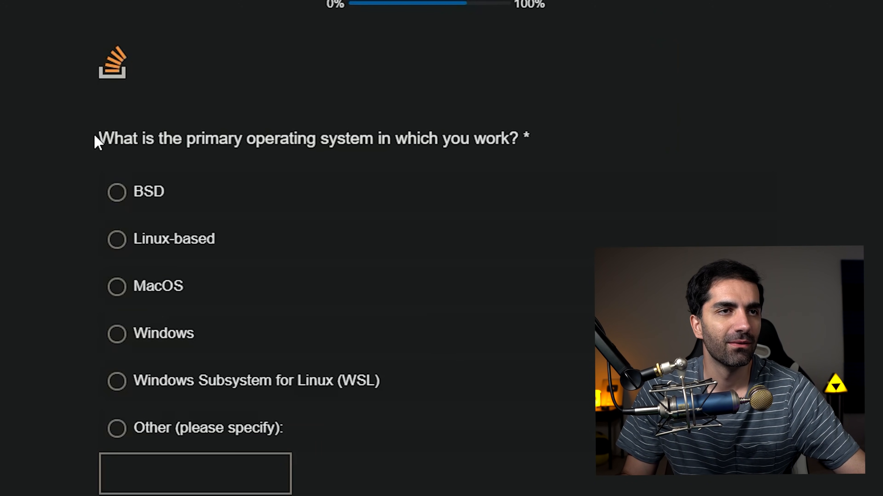
{"action": "mouse_move", "coordinate": [139, 196]}
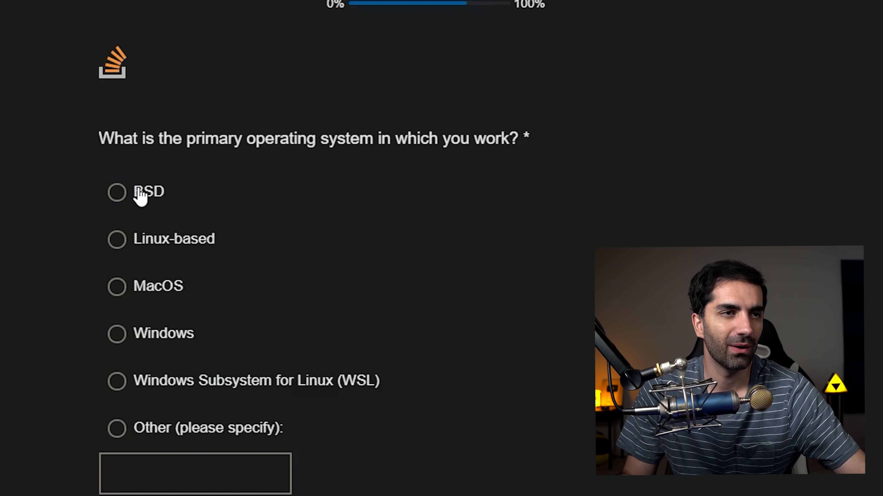
{"action": "mouse_move", "coordinate": [152, 372]}
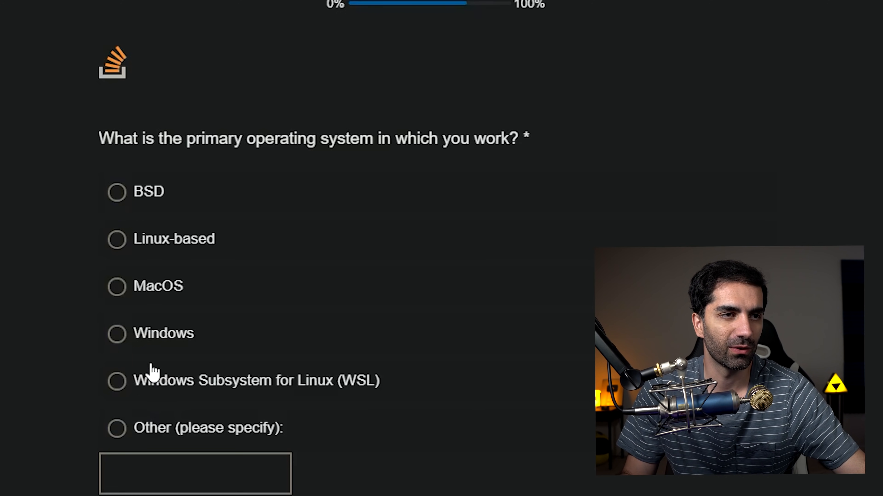
- Choose Windows as primary operating system and continue to the getting-stuck question
{"action": "left_click", "coordinate": [116, 333]}
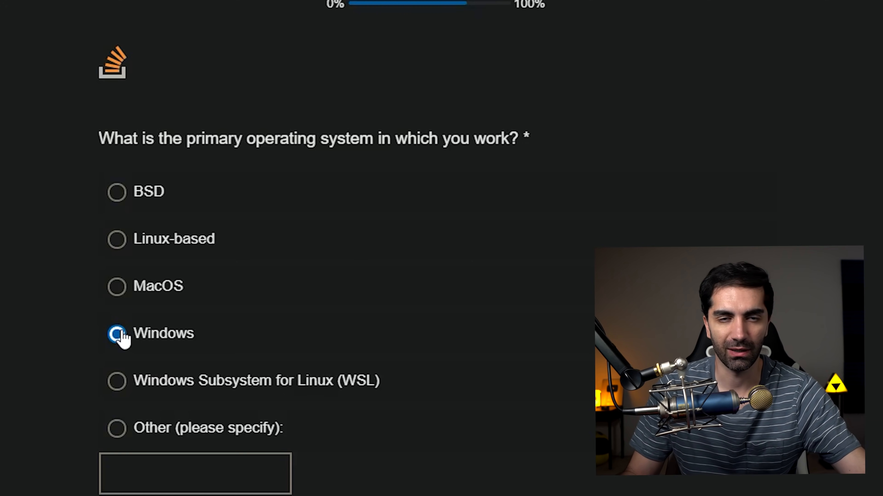
{"action": "left_click", "coordinate": [115, 333]}
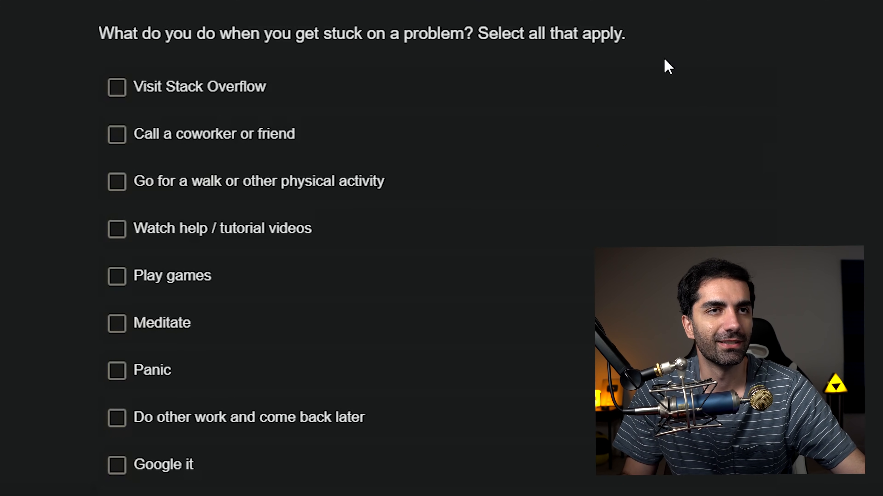
{"action": "mouse_move", "coordinate": [273, 31]}
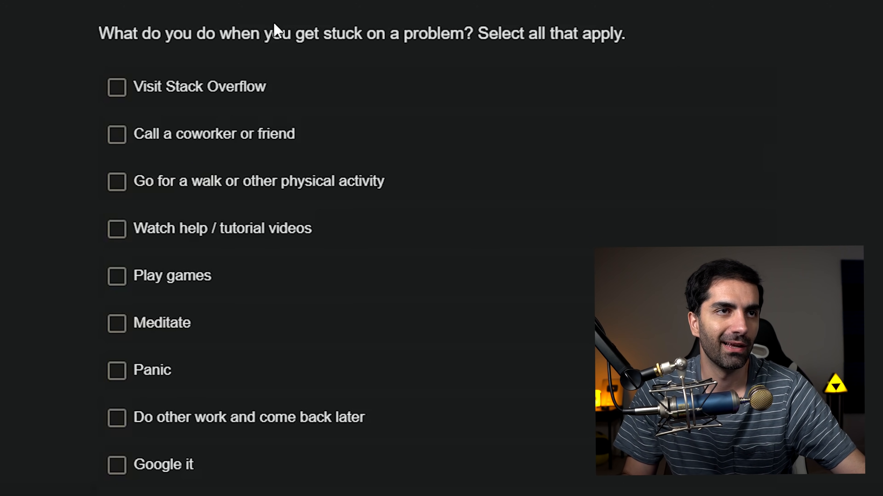
- Tick every getting-stuck option from Visit Stack Overflow down to Google it
{"action": "left_click", "coordinate": [117, 87]}
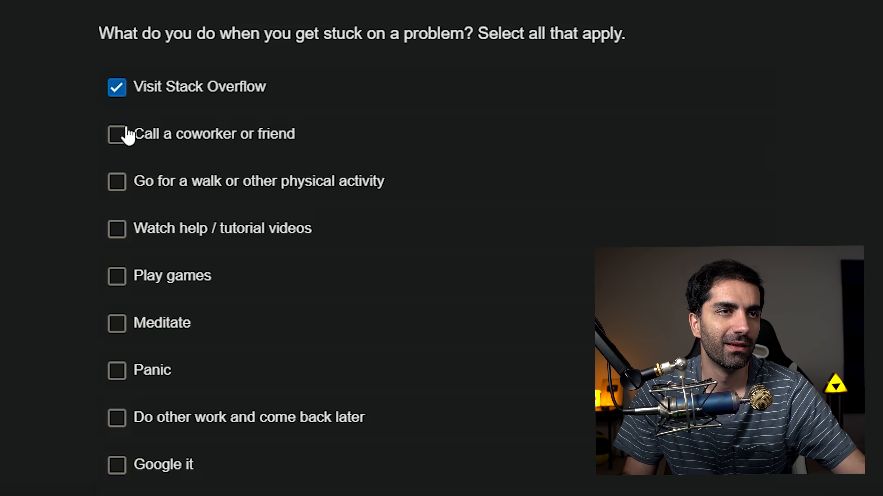
{"action": "left_click", "coordinate": [116, 134]}
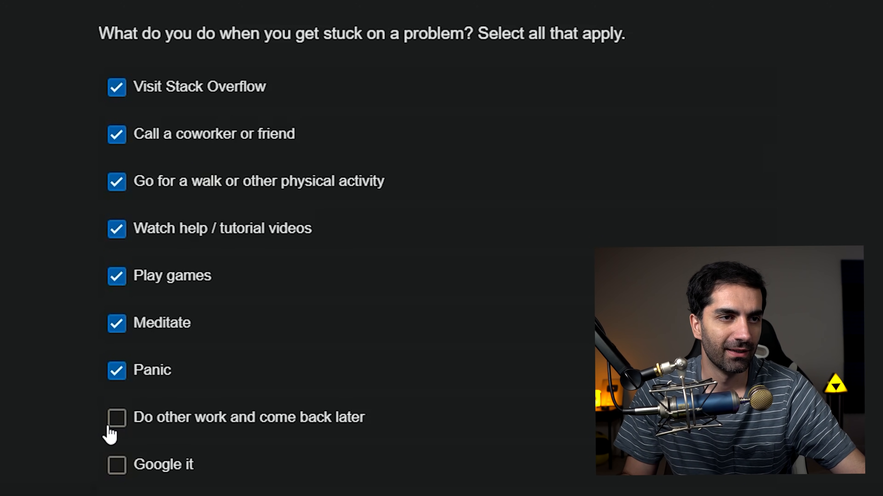
{"action": "left_click", "coordinate": [116, 417]}
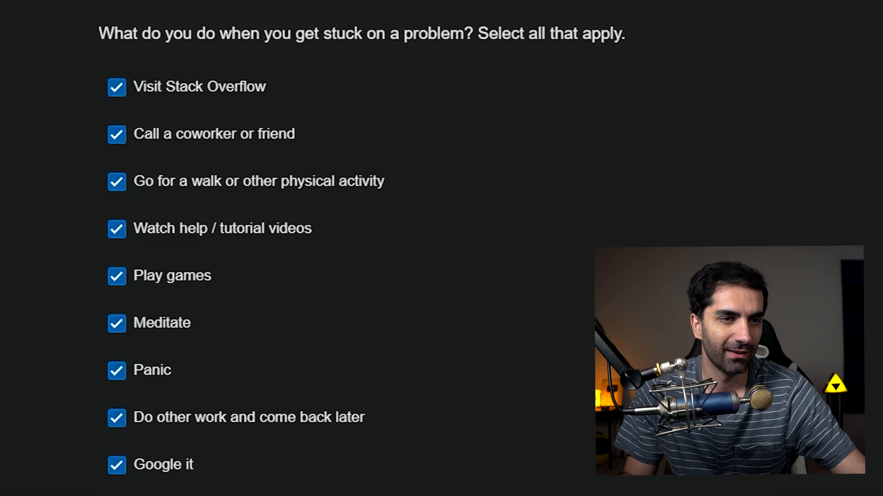
{"action": "scroll", "scroll_direction": "down", "scroll_amount": 3}
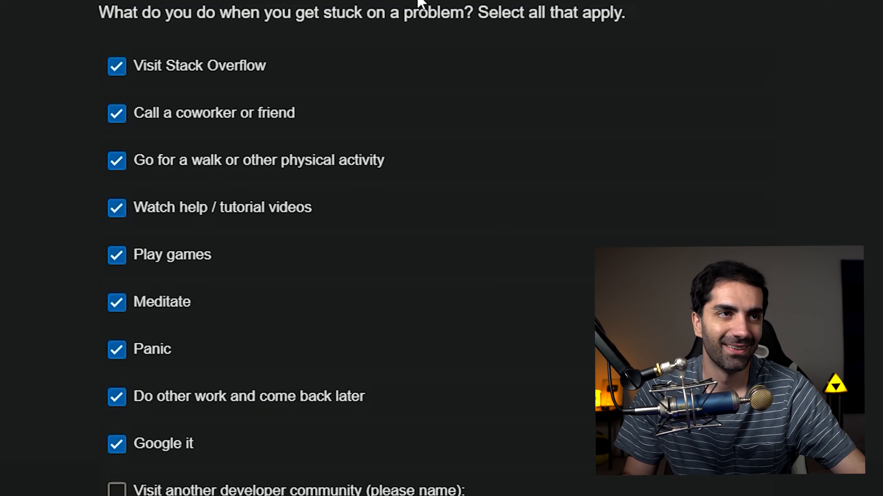
{"action": "scroll", "scroll_direction": "down", "scroll_amount": 3}
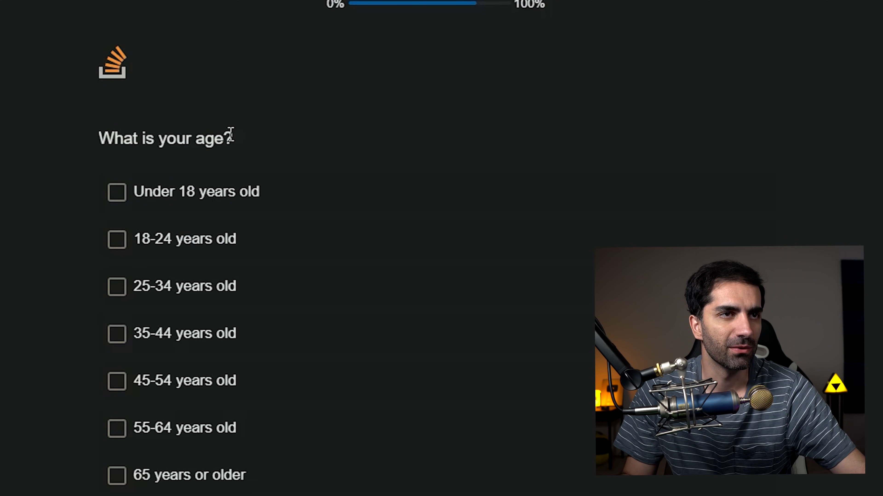
- Pass the age and gender pages and mark Middle Eastern as ethnicity
{"action": "scroll", "scroll_direction": "down", "scroll_amount": 3}
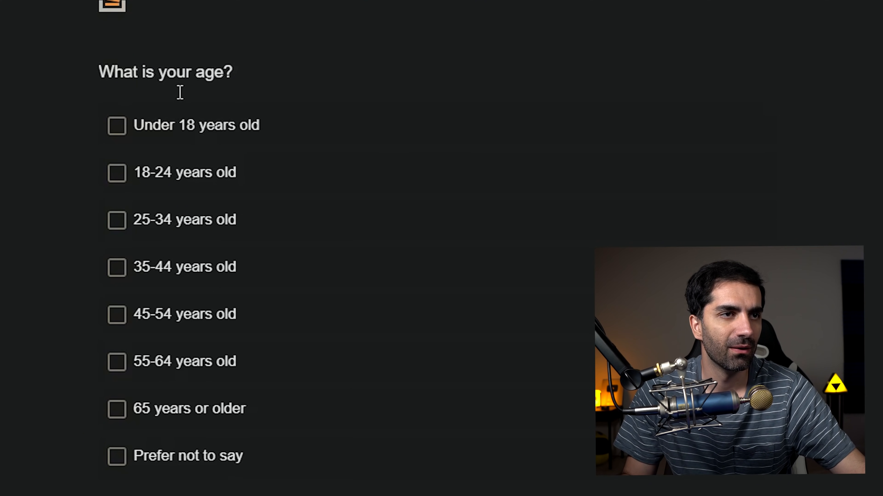
{"action": "left_click", "coordinate": [116, 220]}
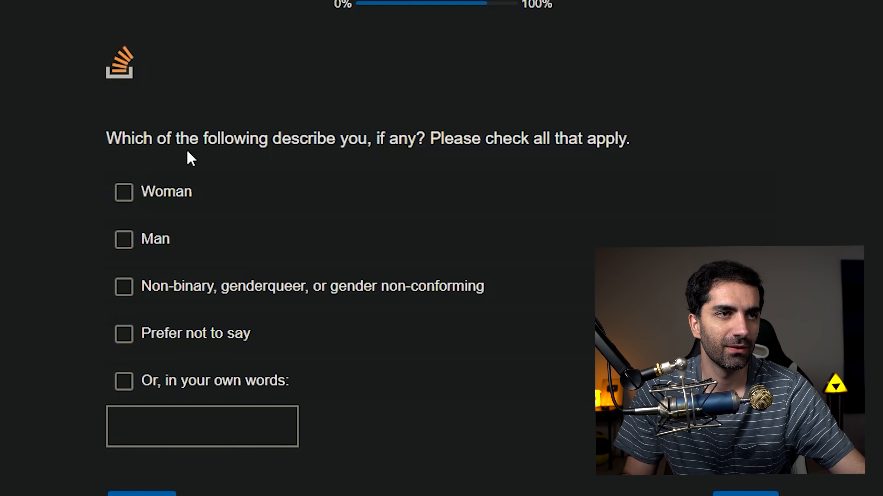
{"action": "left_click", "coordinate": [123, 239]}
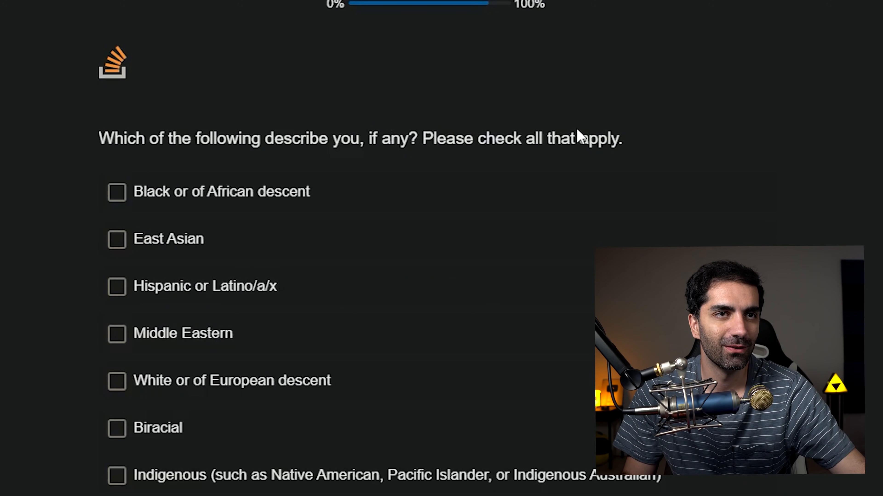
{"action": "scroll", "scroll_direction": "down", "scroll_amount": 3}
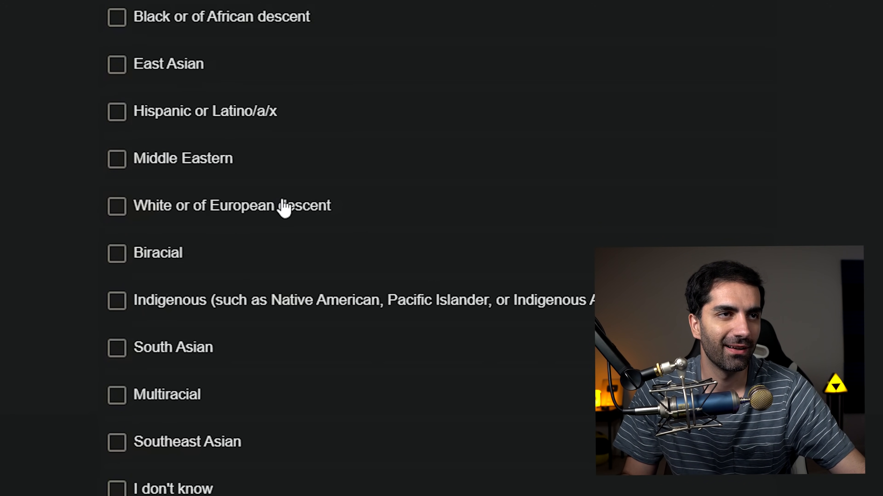
{"action": "scroll", "scroll_direction": "down", "scroll_amount": 3}
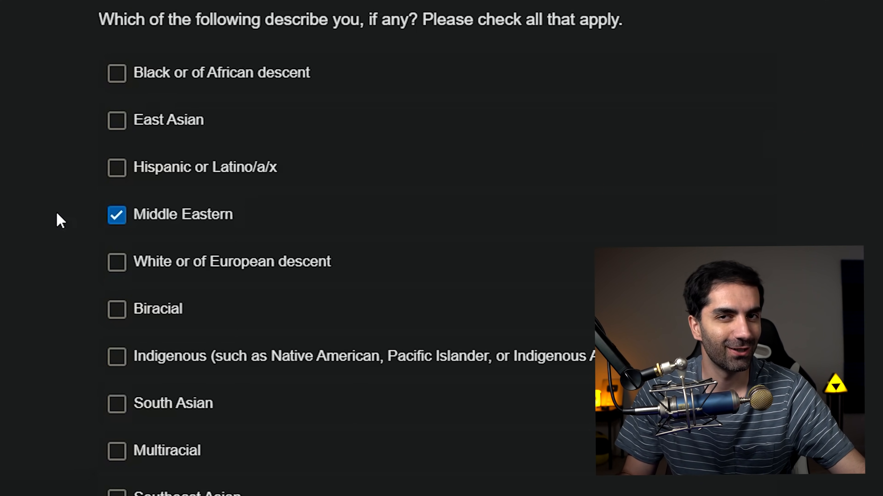
{"action": "mouse_move", "coordinate": [121, 239]}
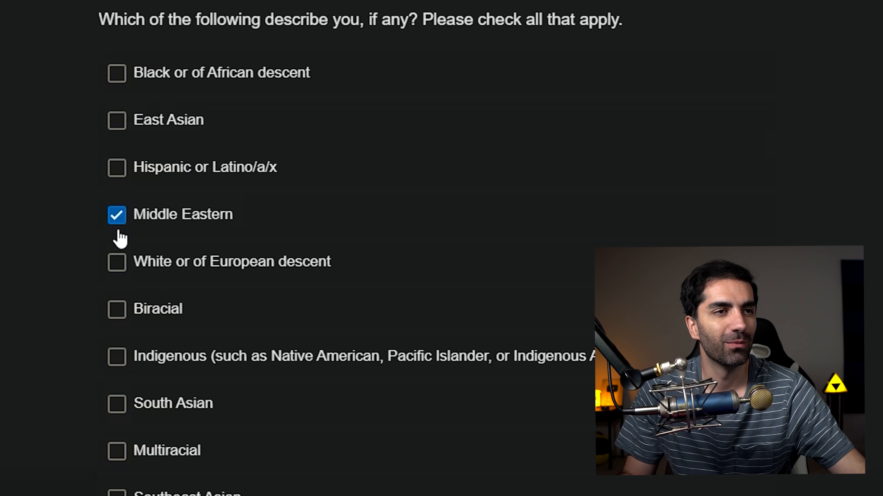
- Continue past the accessibility and mental health pages to the Final Questions section
{"action": "scroll", "scroll_direction": "down", "scroll_amount": 3}
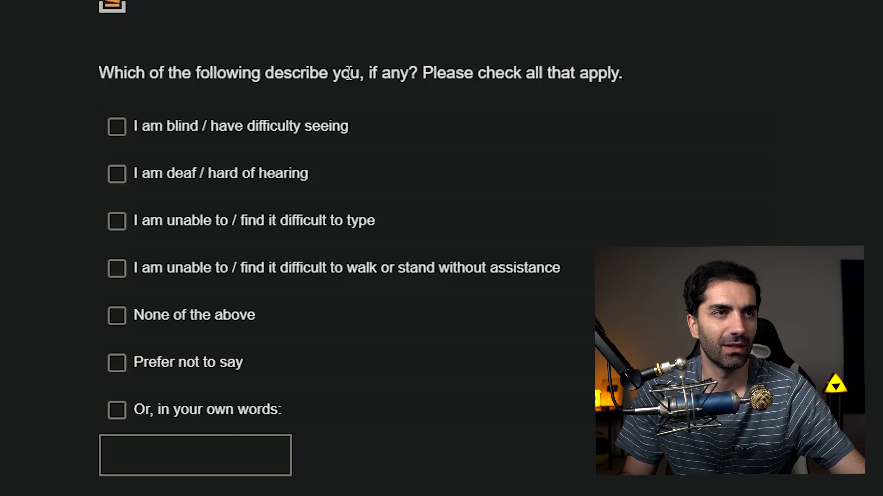
{"action": "mouse_move", "coordinate": [175, 256]}
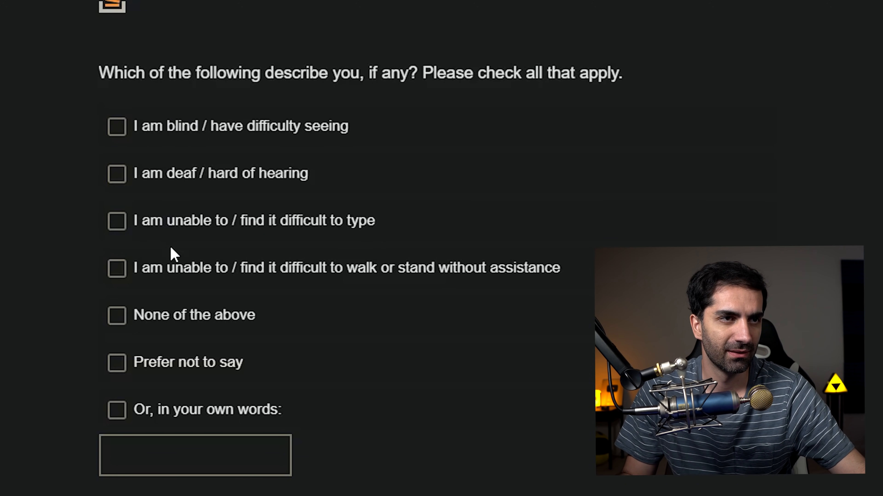
{"action": "left_click", "coordinate": [116, 314]}
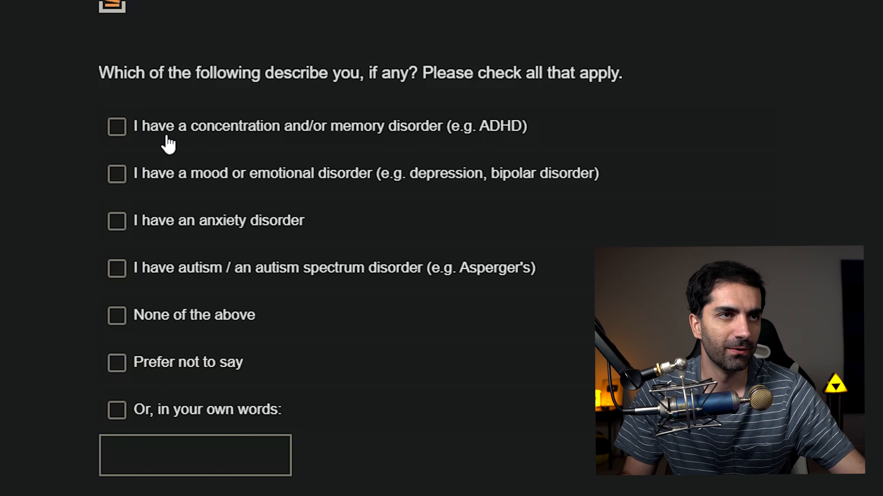
{"action": "mouse_move", "coordinate": [185, 276]}
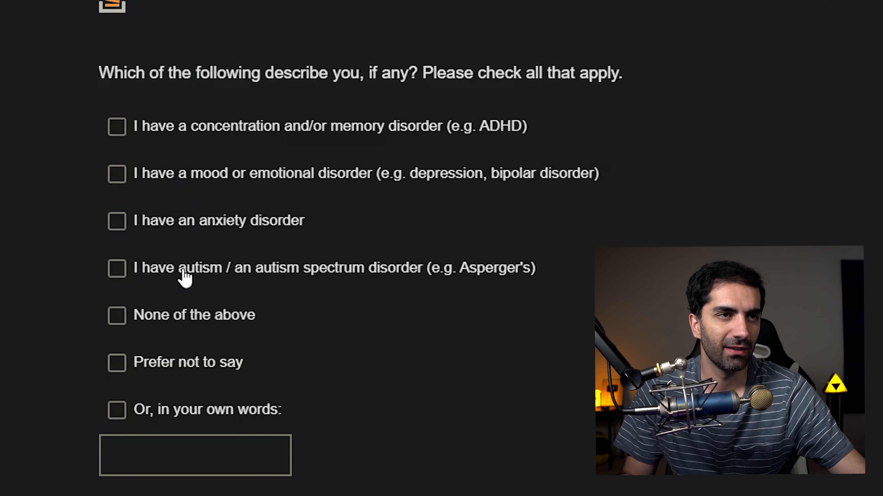
{"action": "mouse_move", "coordinate": [218, 199]}
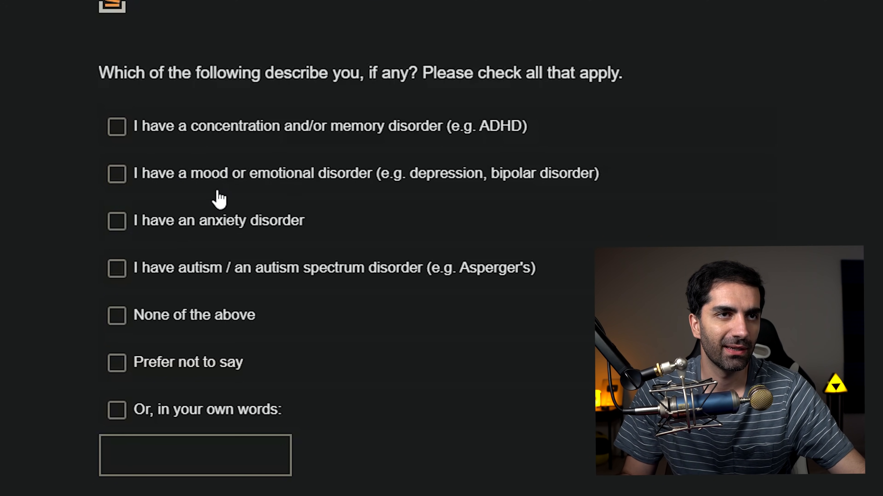
{"action": "mouse_move", "coordinate": [163, 276]}
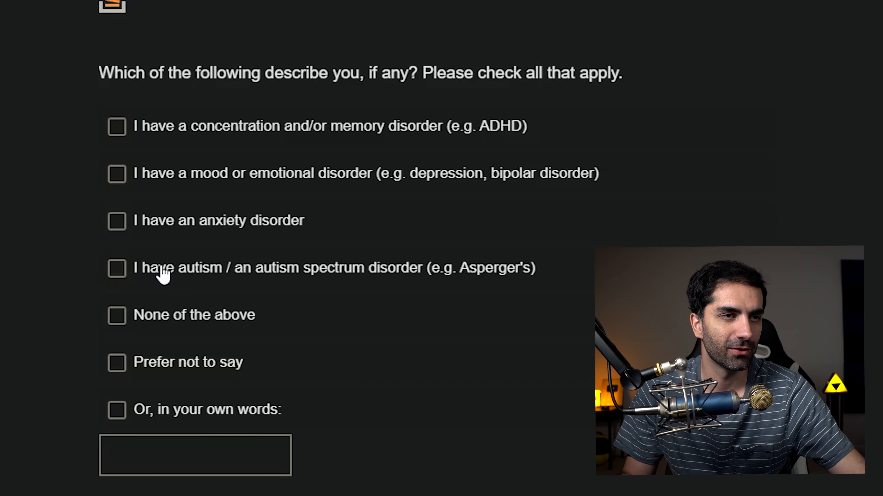
{"action": "left_click", "coordinate": [116, 316]}
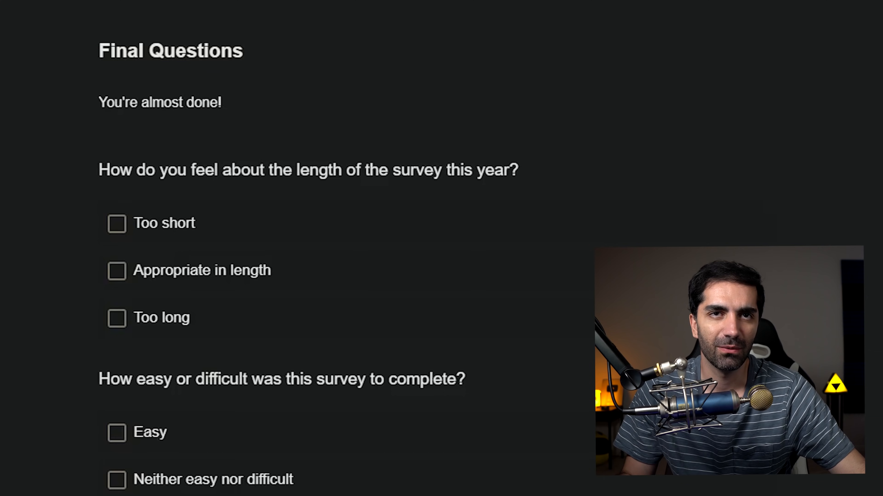
- Answer the survey length as Too short on the Final Questions page
{"action": "scroll", "scroll_direction": "down", "scroll_amount": 3}
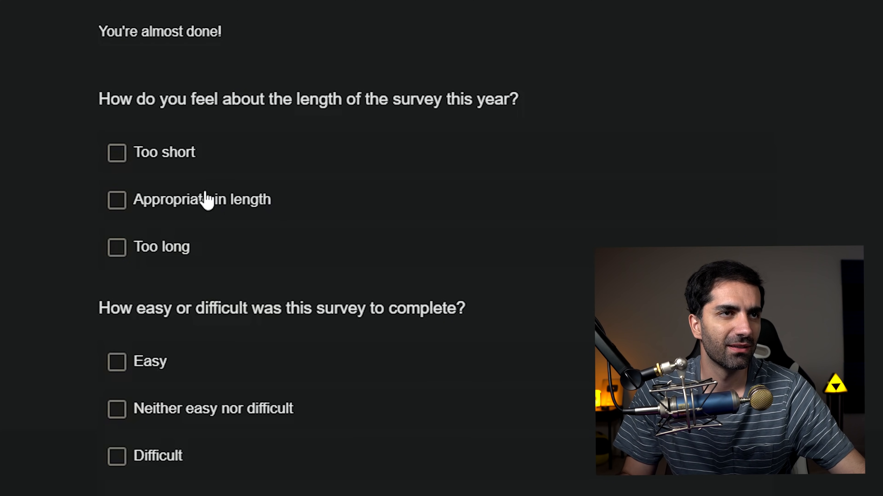
{"action": "left_click", "coordinate": [116, 153]}
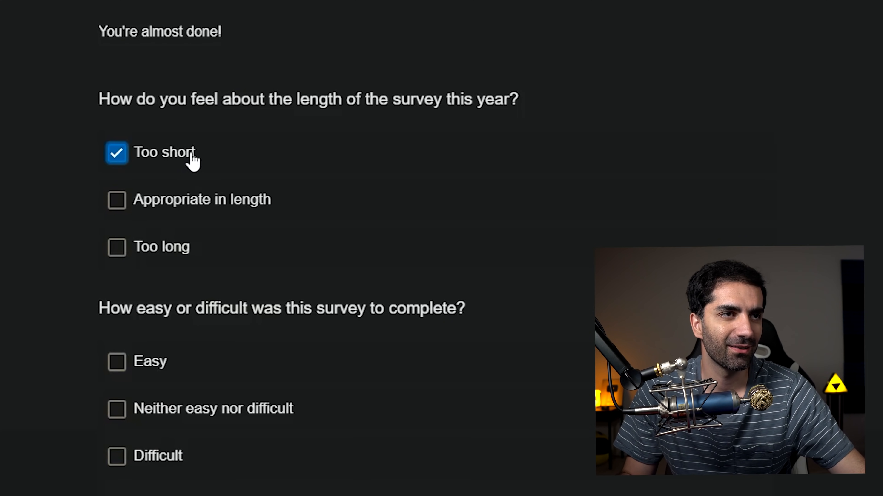
{"action": "mouse_move", "coordinate": [124, 343]}
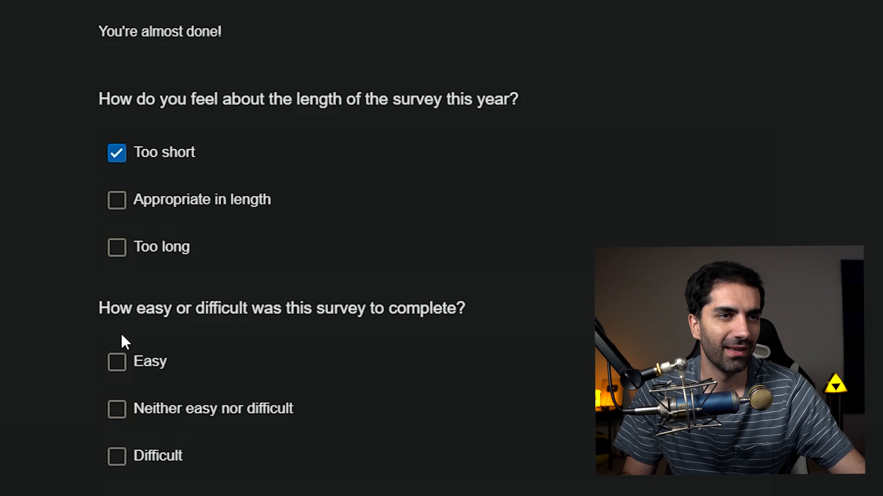
{"action": "left_click", "coordinate": [117, 361]}
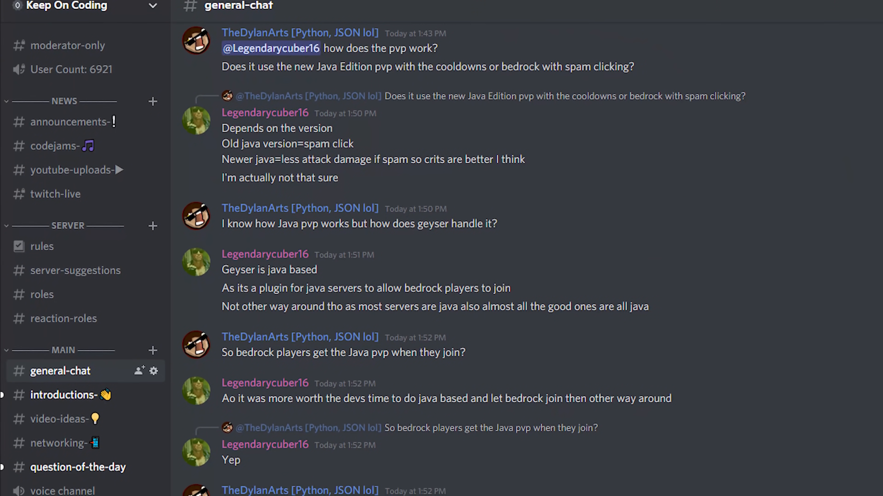
{"action": "scroll", "scroll_direction": "down", "scroll_amount": 3}
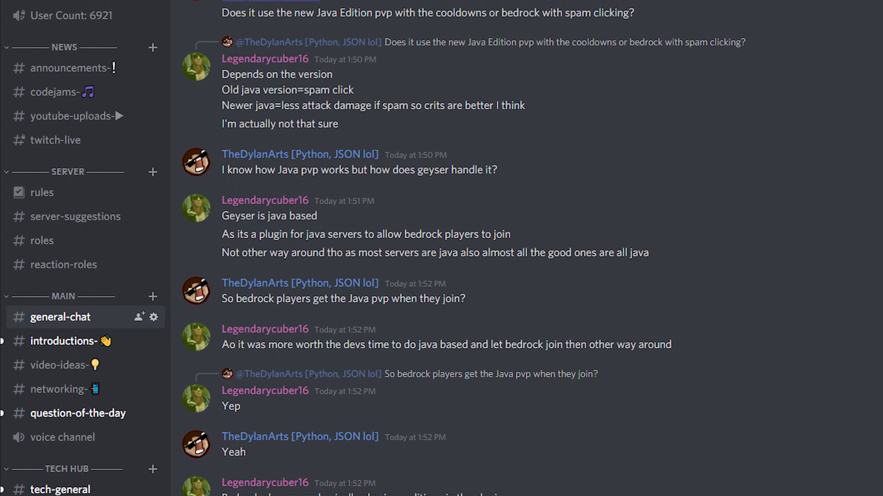